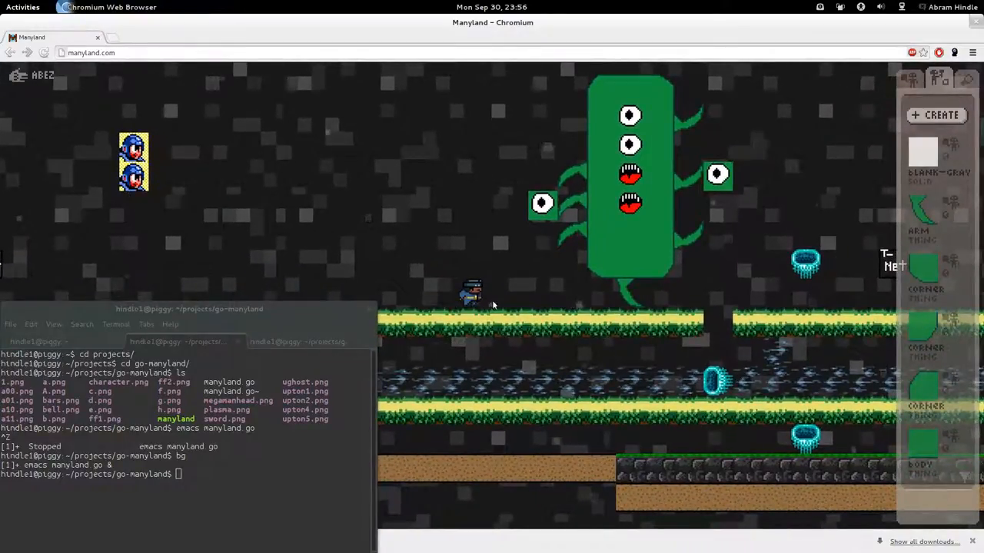
mouse_move(477, 267)
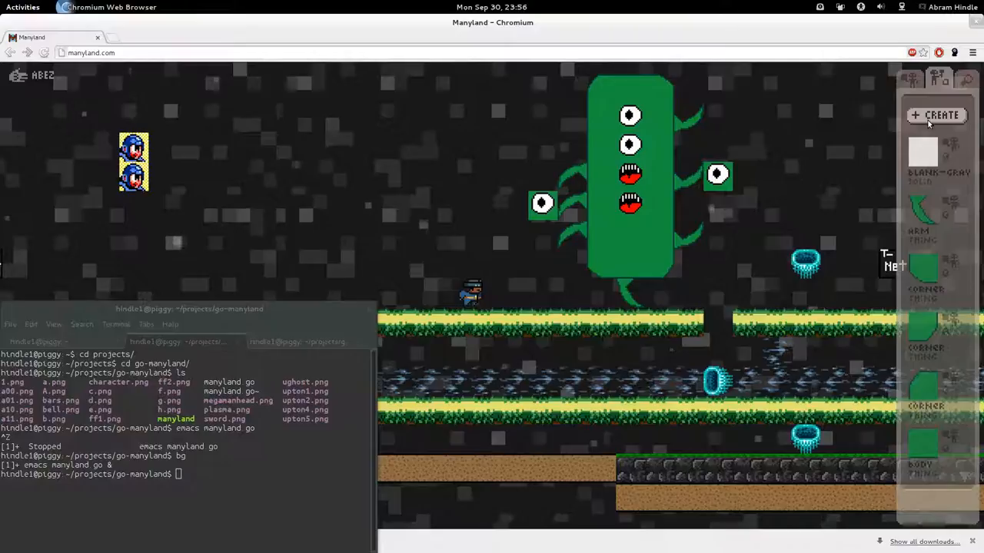
Create a new Manyland item, then close the editor once the gray sprite is drawn
left_click(936, 115)
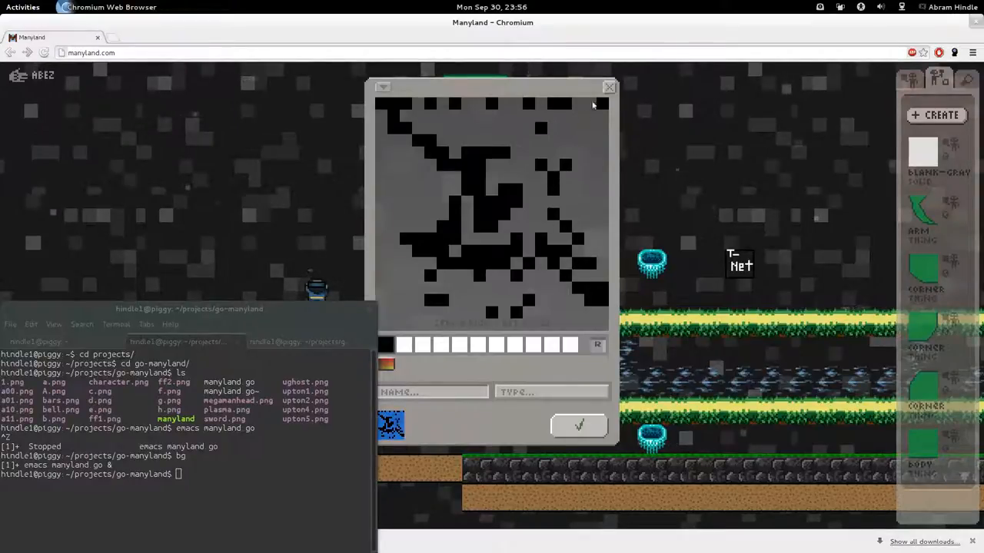
left_click(609, 86)
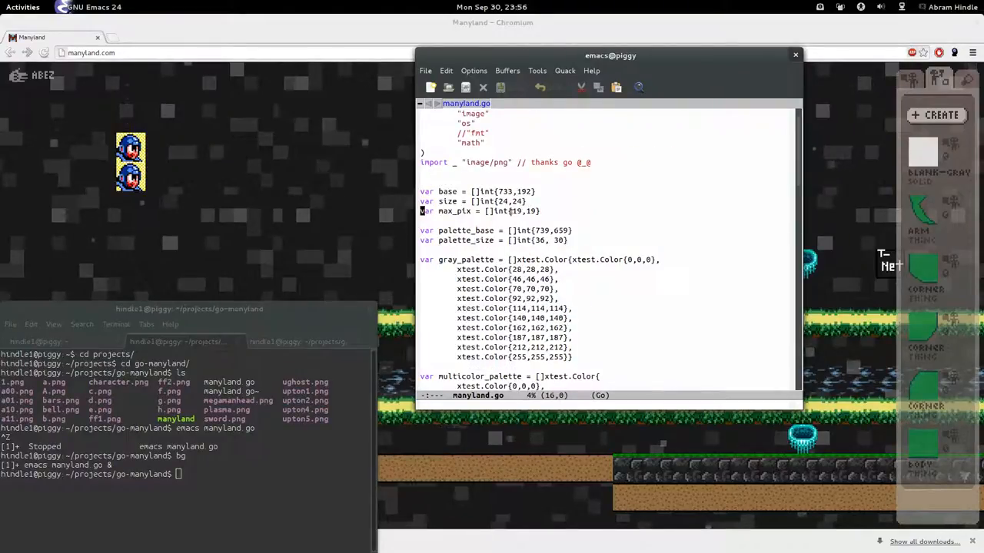
Scroll manyland.go from the sprite size setting to the pixel-clicking loop, and move the window right
left_click(500, 191)
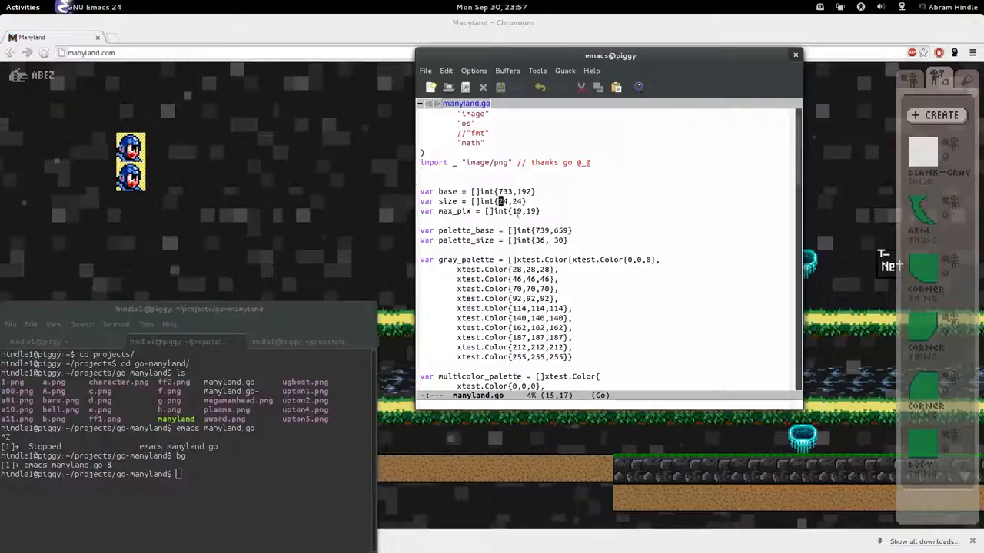
scroll("down", 3)
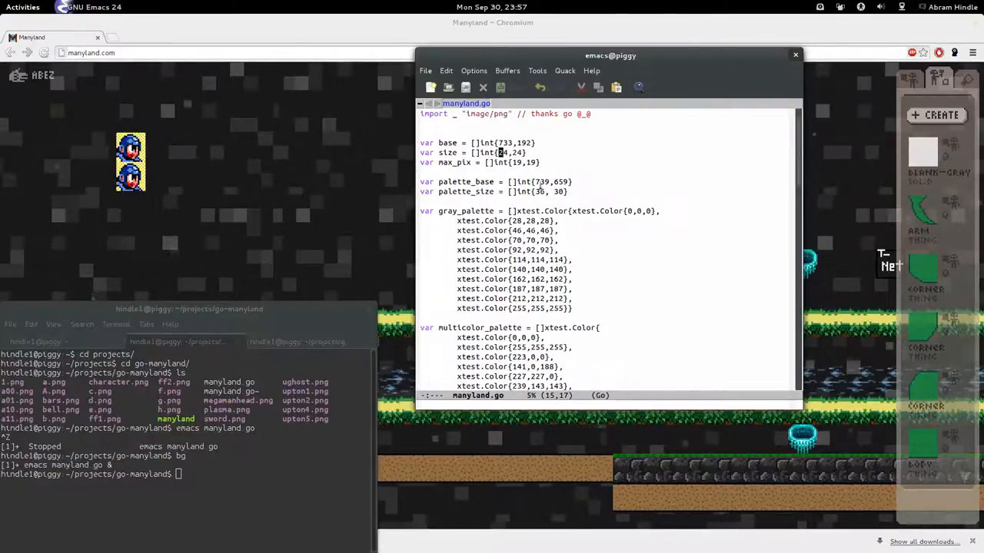
scroll("down", 3)
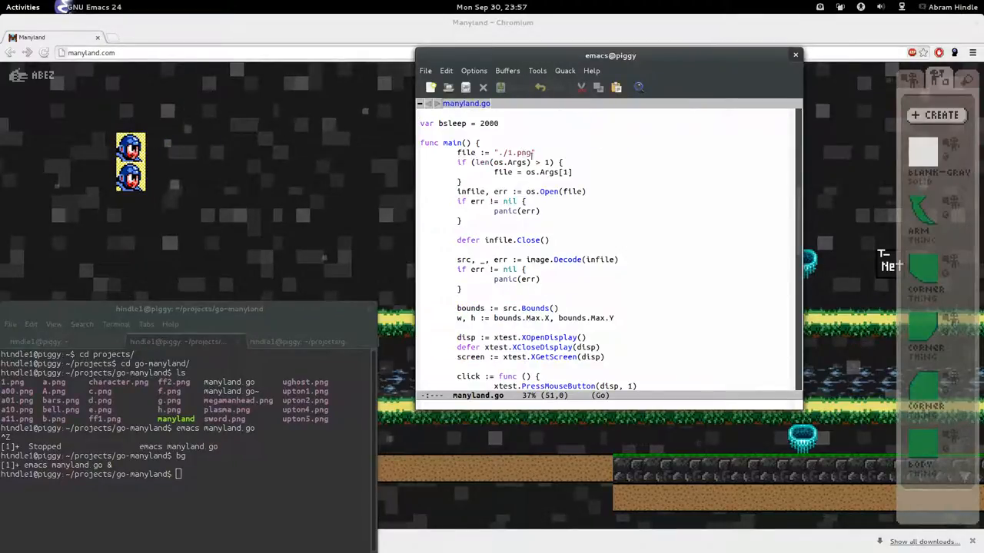
scroll("down", 3)
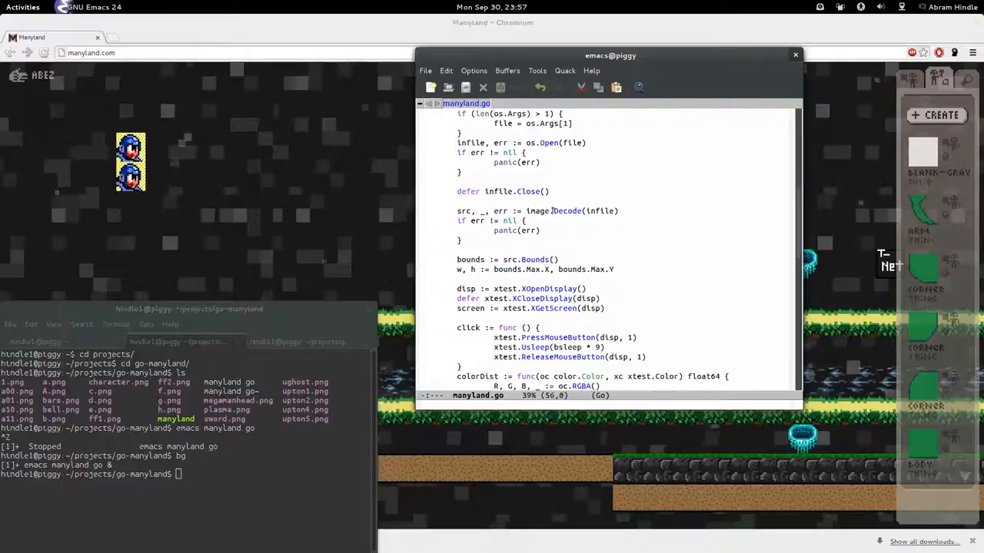
scroll("down", 3)
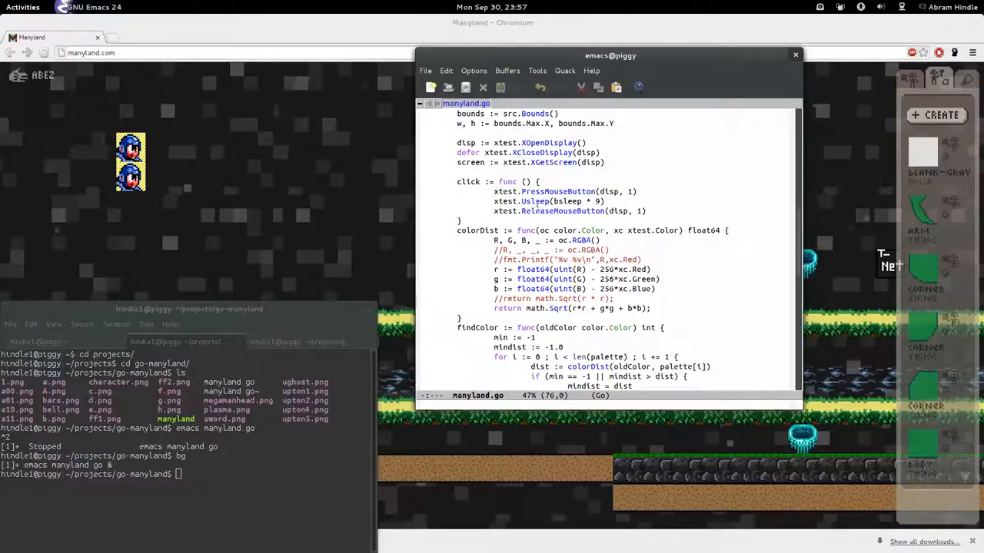
scroll("down", 3)
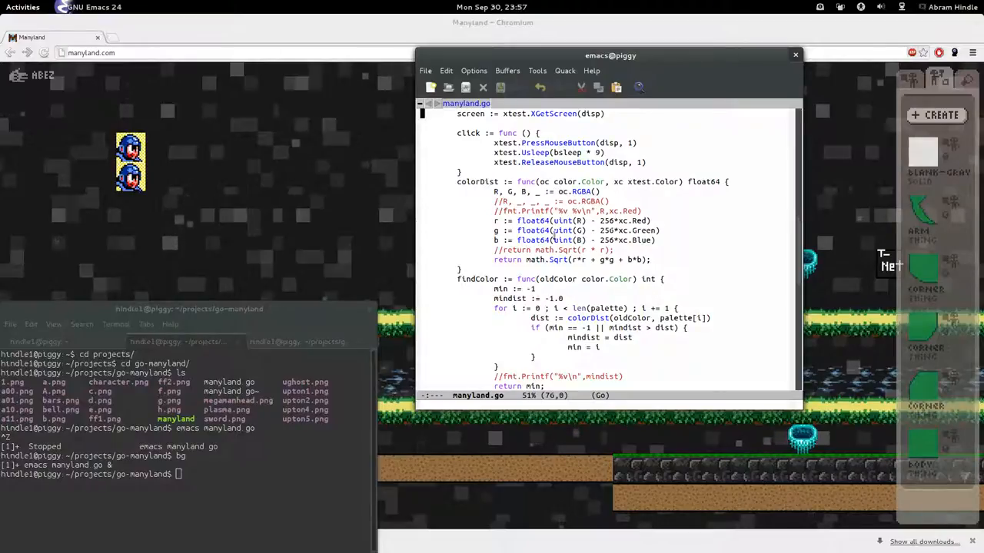
scroll("down", 3)
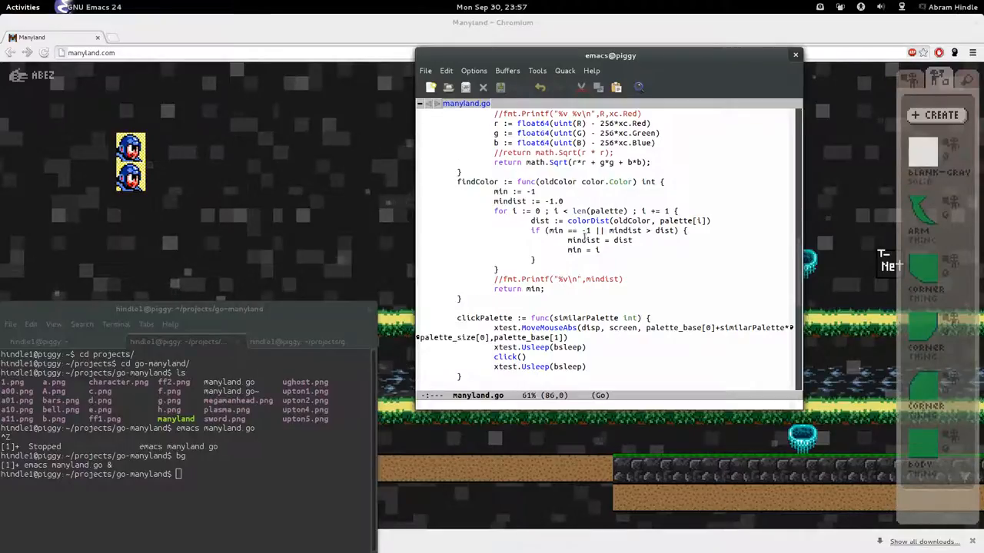
scroll("down", 3)
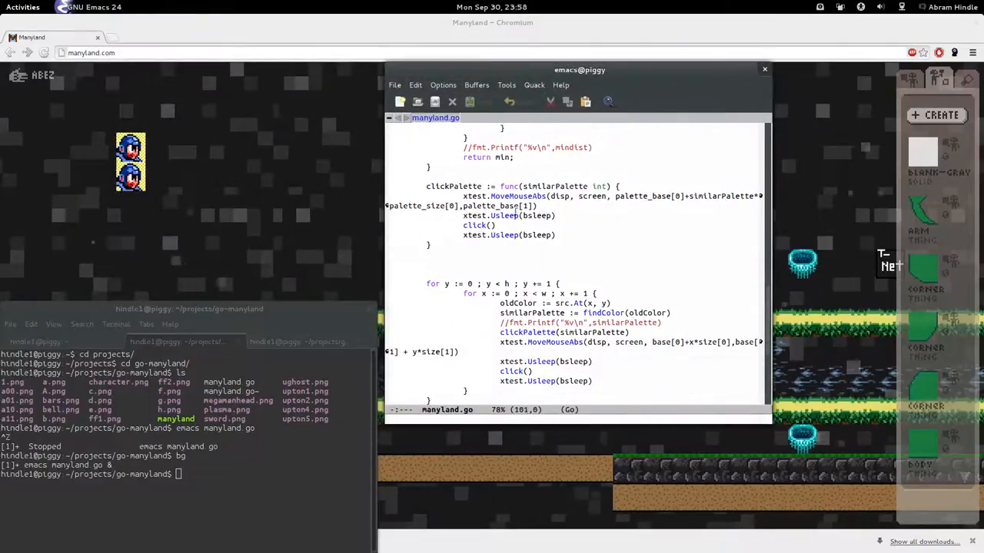
scroll("down", 3)
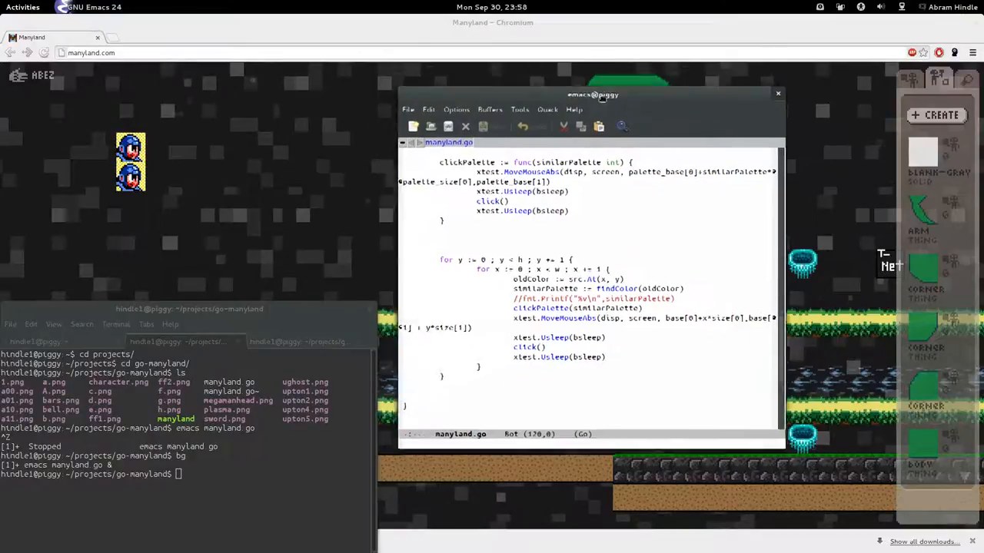
left_click_drag(592, 94, 659, 152)
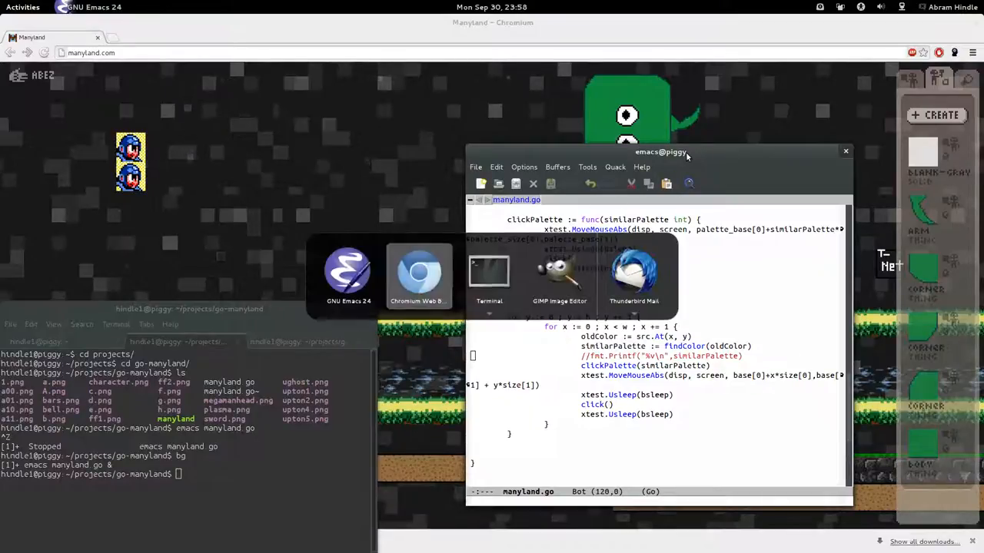
Paint a soft gray blob into the 19×19 GIMP image and bring up export
left_click(559, 273)
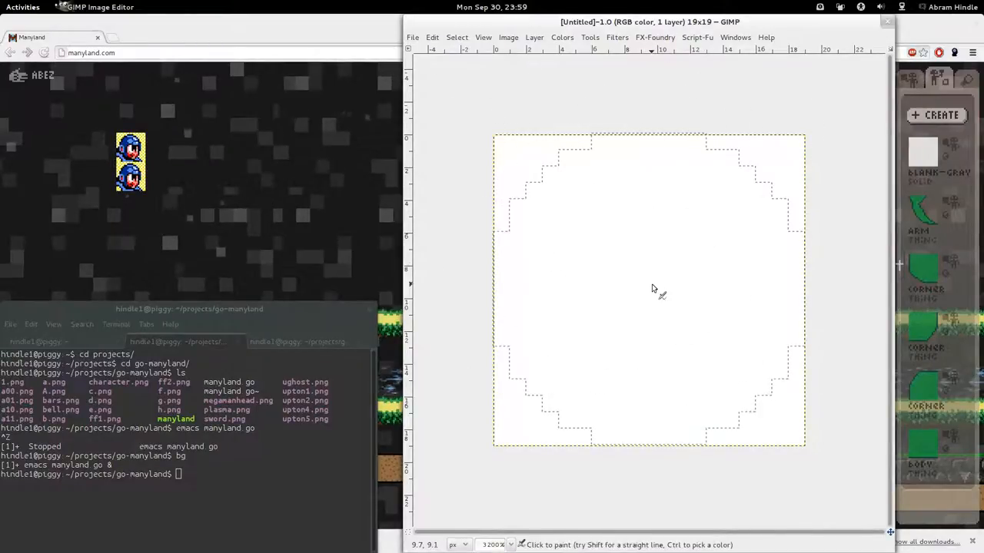
left_click(653, 289)
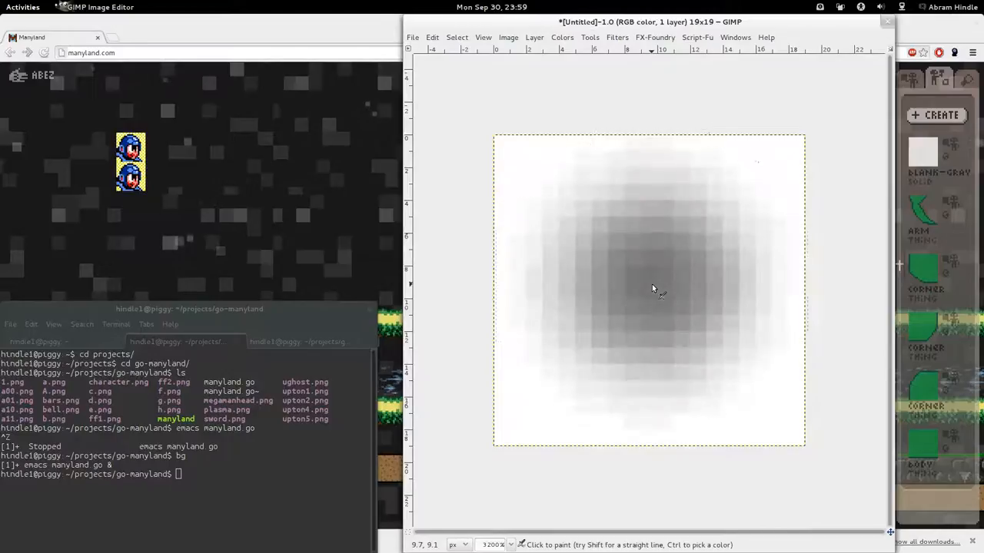
key("ctrl+s")
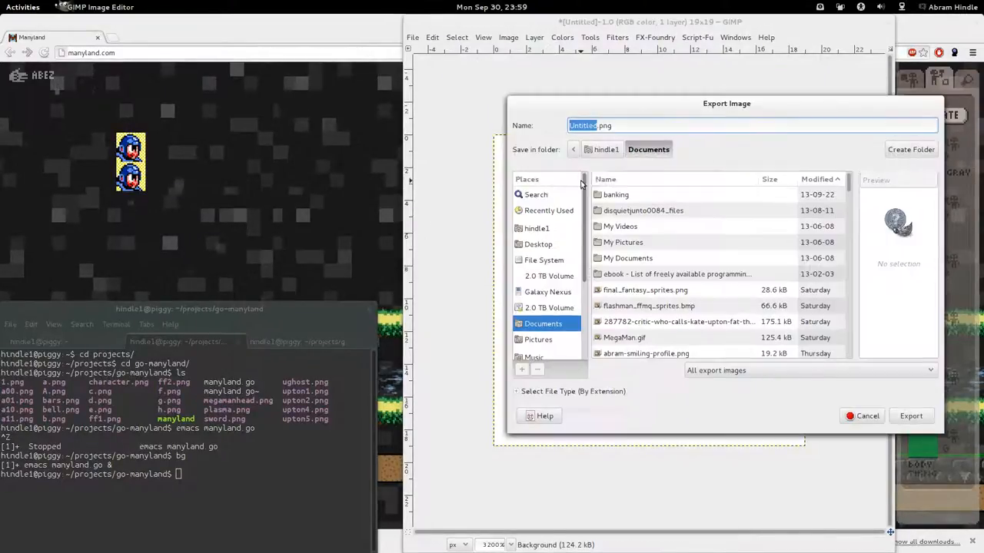
Save the blob image into projects/go-manyland under the name fuzz1.png
scroll("down", 3)
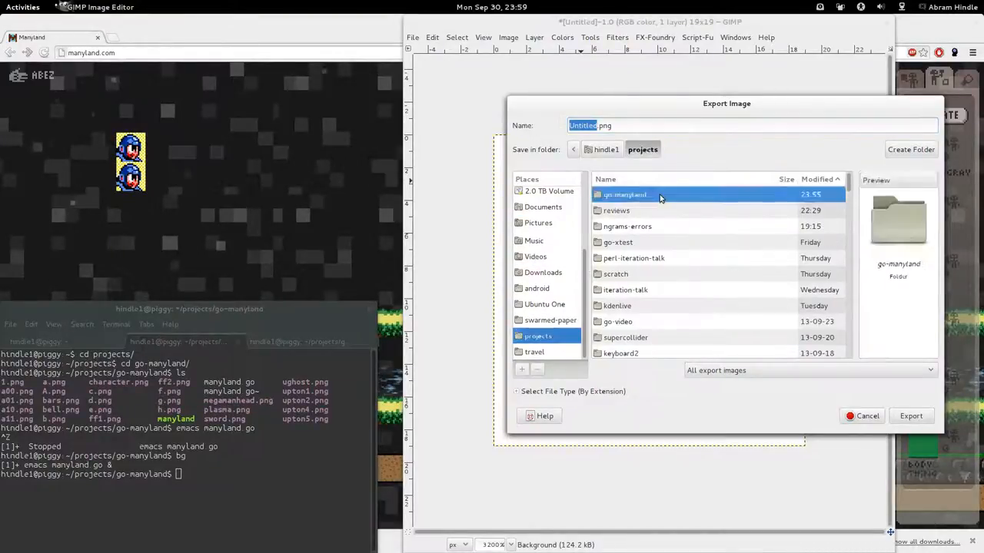
double_click(626, 194)
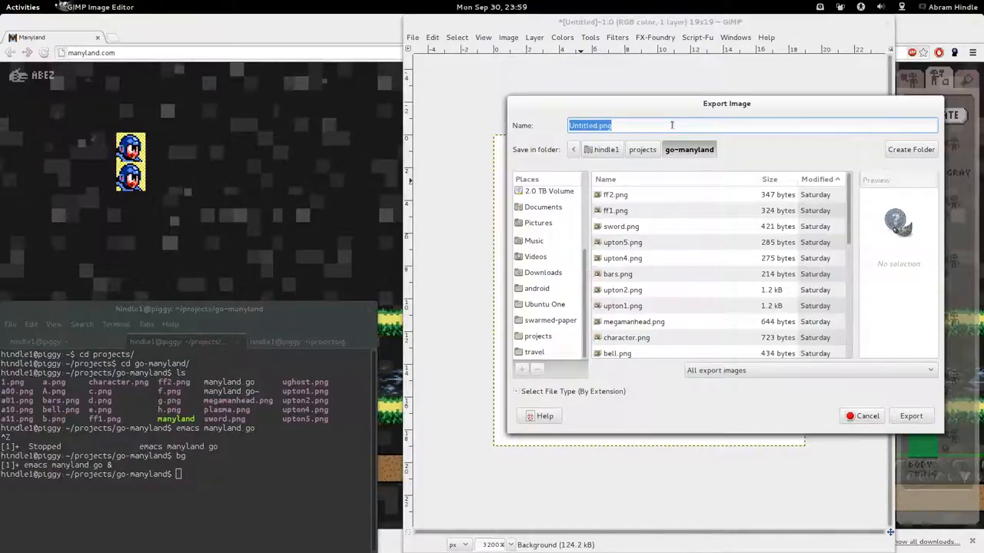
type("fuzz1")
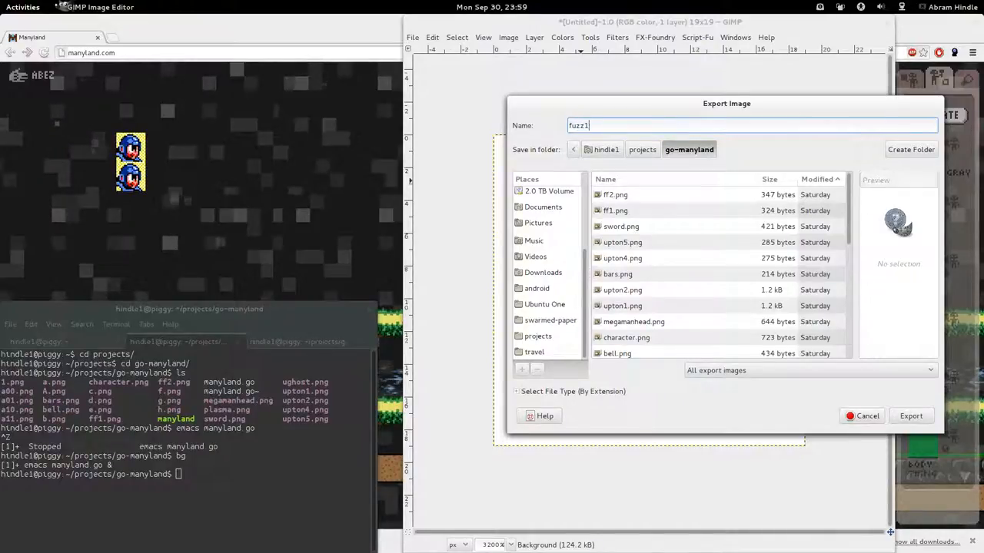
type(".png")
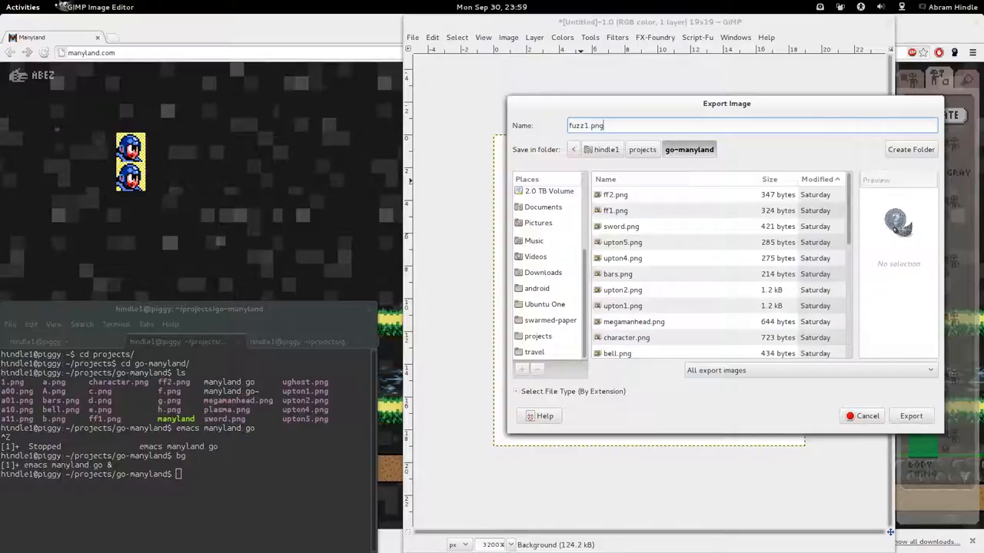
left_click(911, 416)
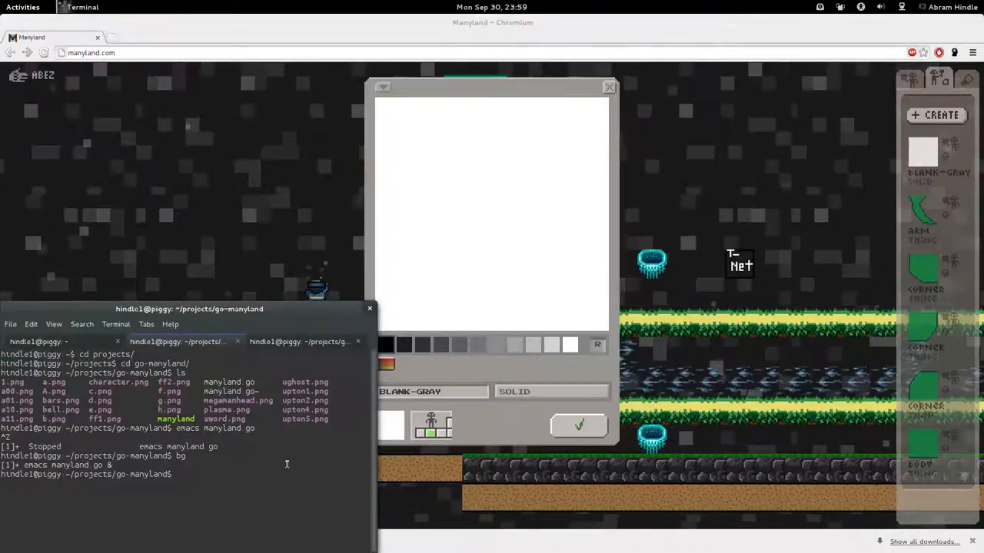
Run 'go run manyland.go fuzz1.png' to paint the blob into Manyland's editor
type("go run")
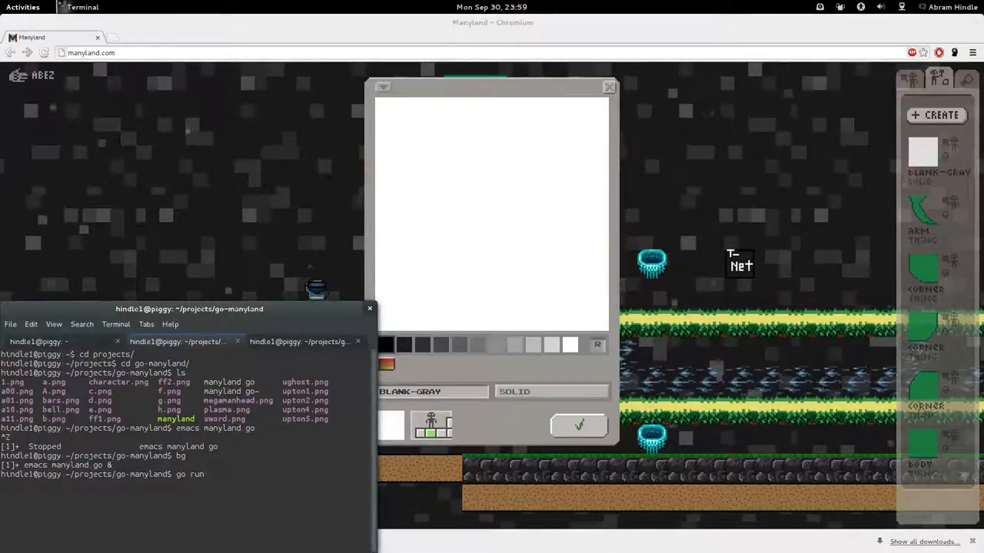
type("manyland go")
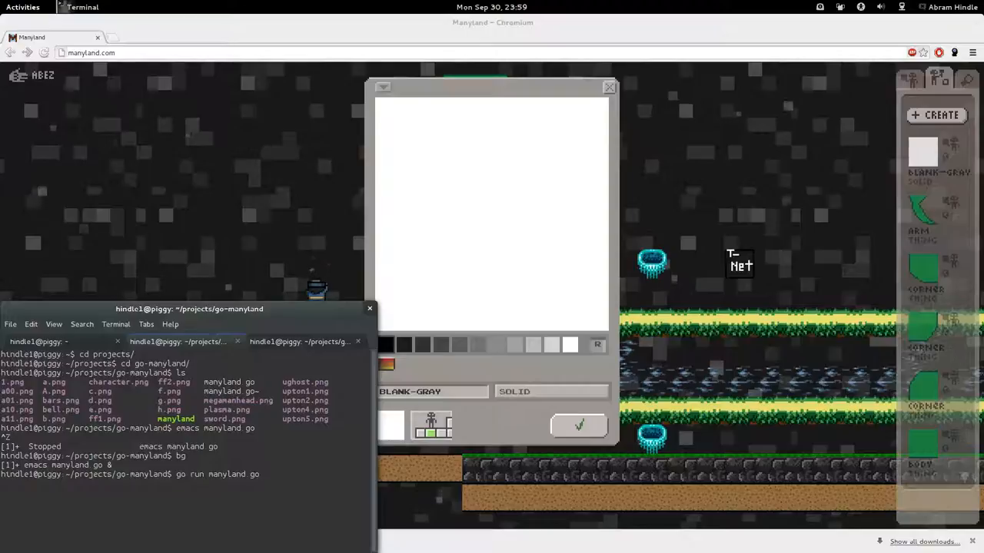
type("f")
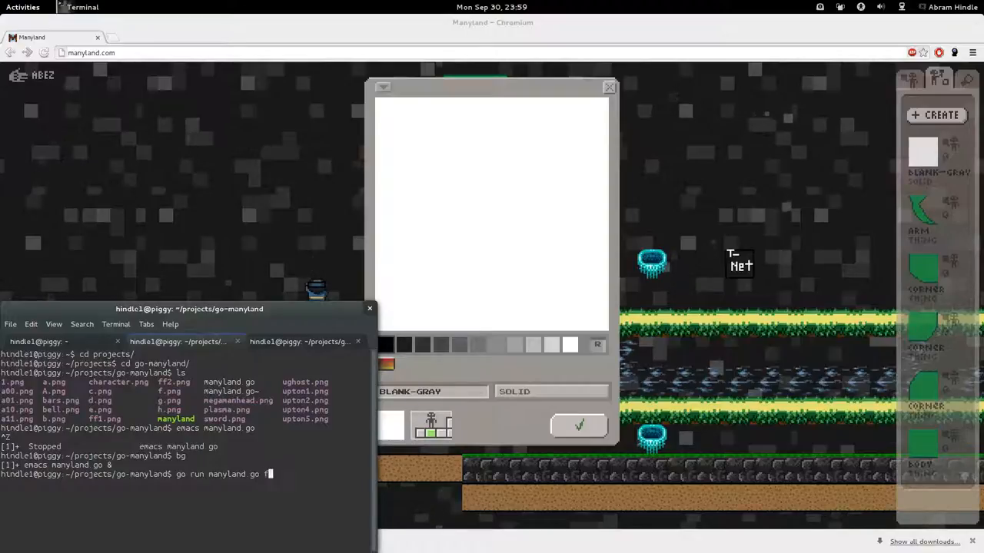
type("uzz1.png")
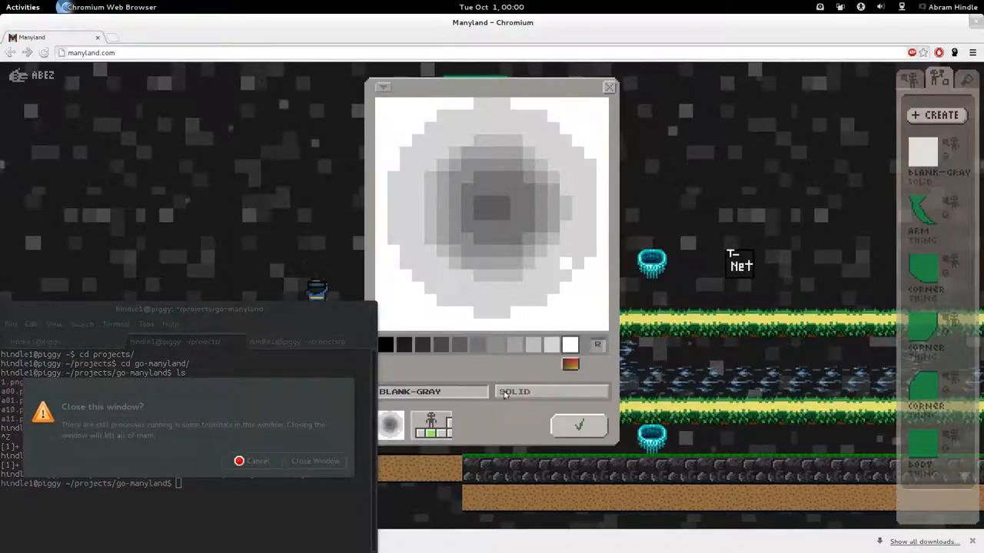
Keep the terminal open and rename the drawn sprite to 'blob'
left_click(258, 460)
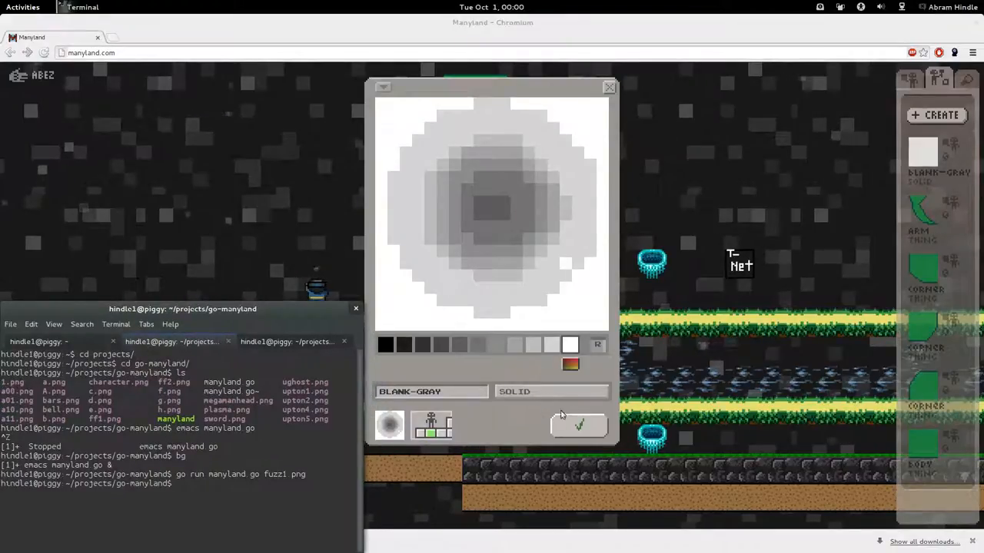
left_click(430, 391)
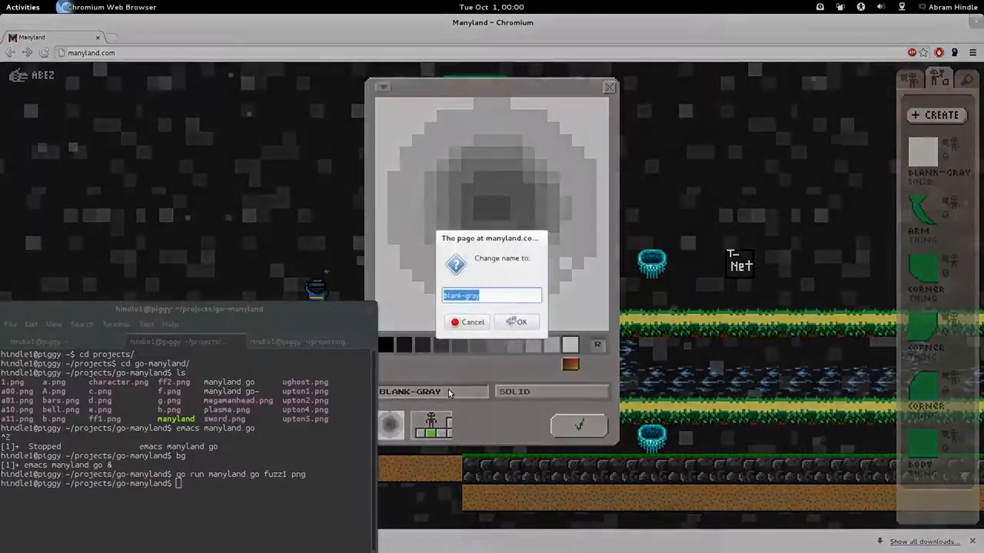
type("blob")
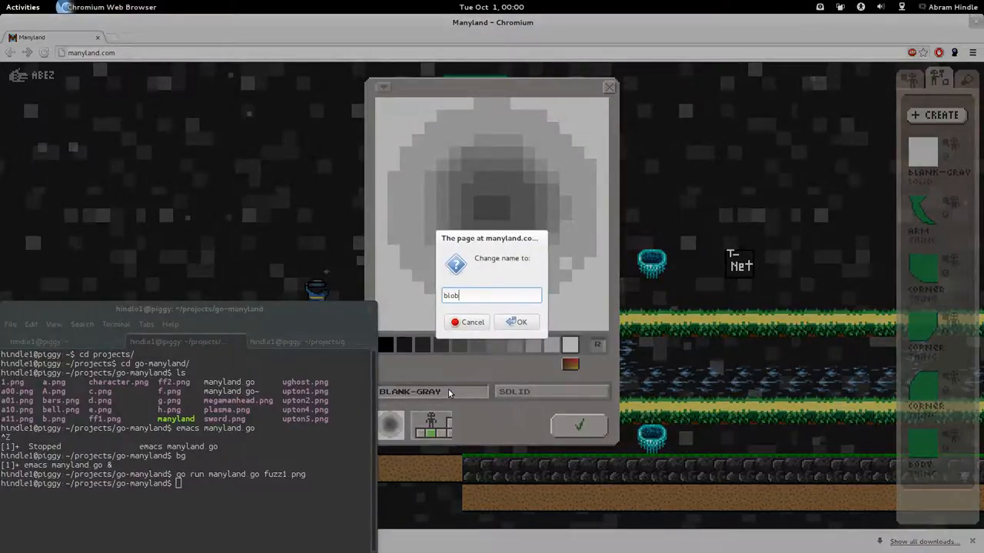
left_click(522, 321)
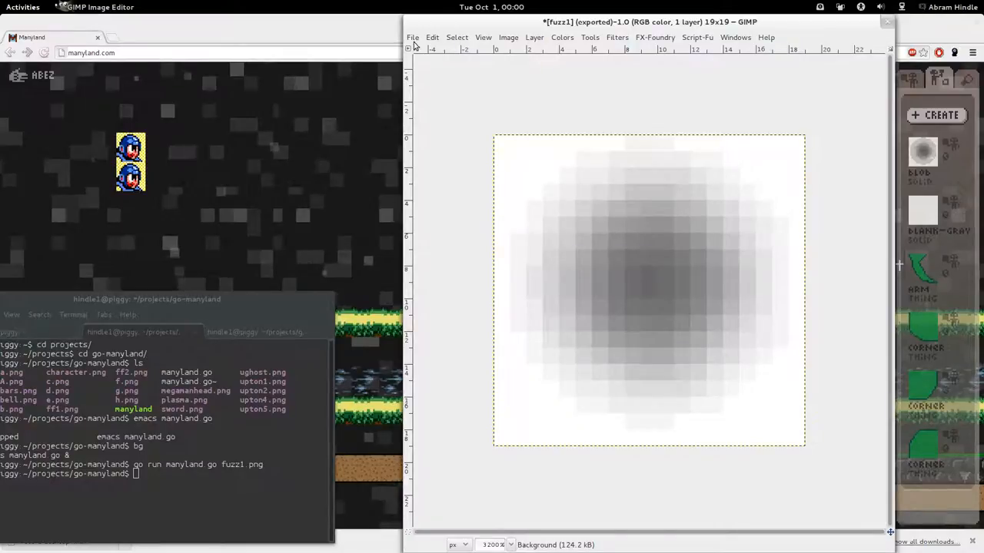
Open the smiling profile PNG from Documents and bring up Scale Image
left_click(412, 37)
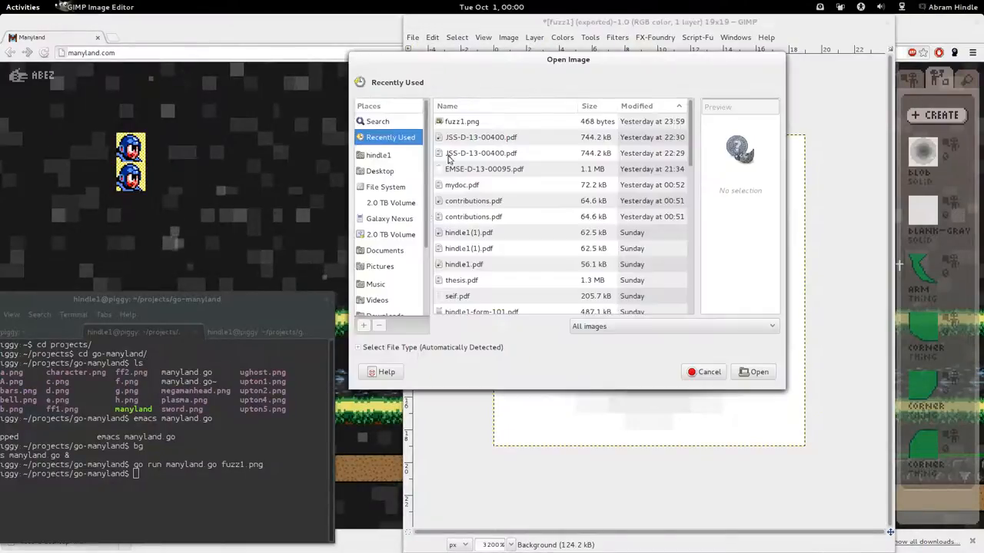
left_click(384, 246)
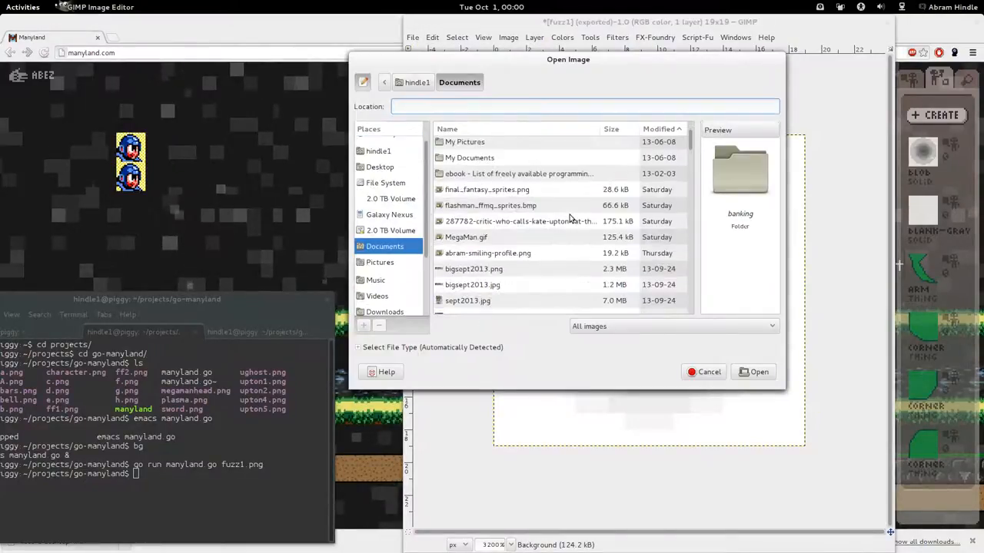
left_click(487, 253)
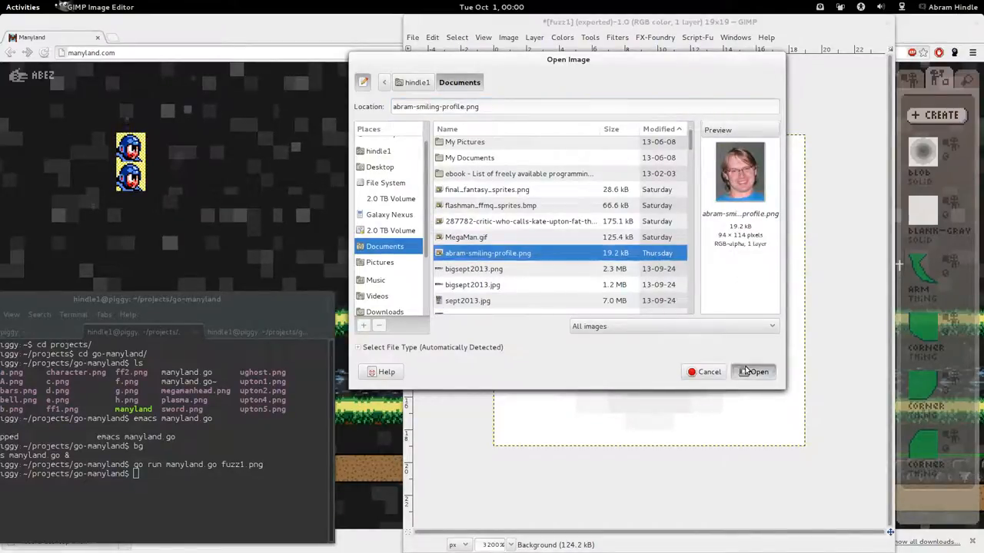
left_click(754, 371)
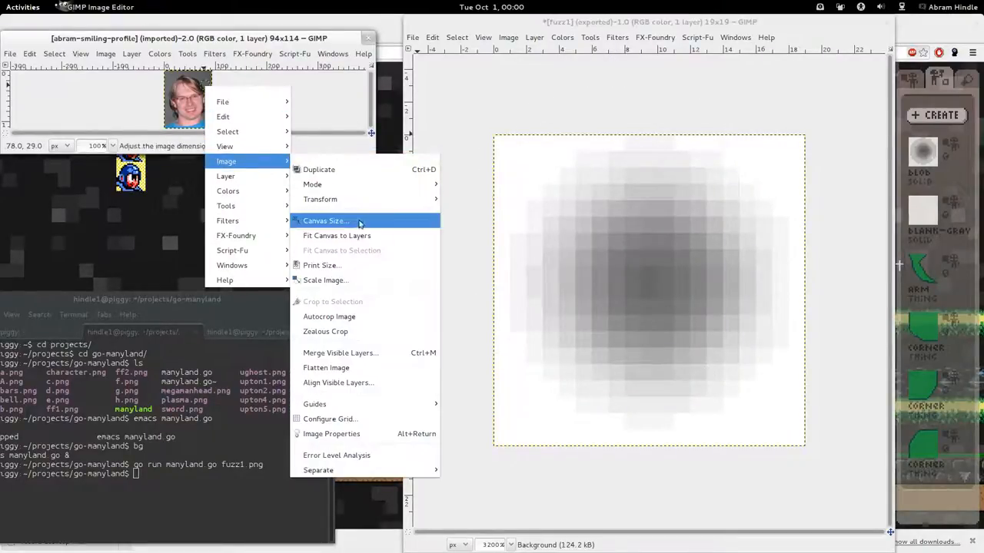
left_click(325, 280)
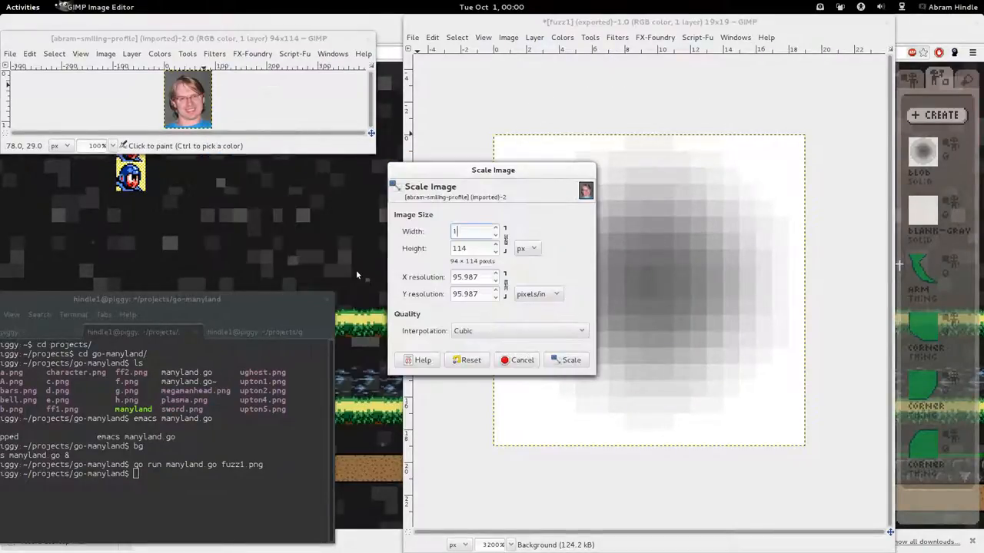
Scale the profile photo down to 19 by 19 pixels
type("19")
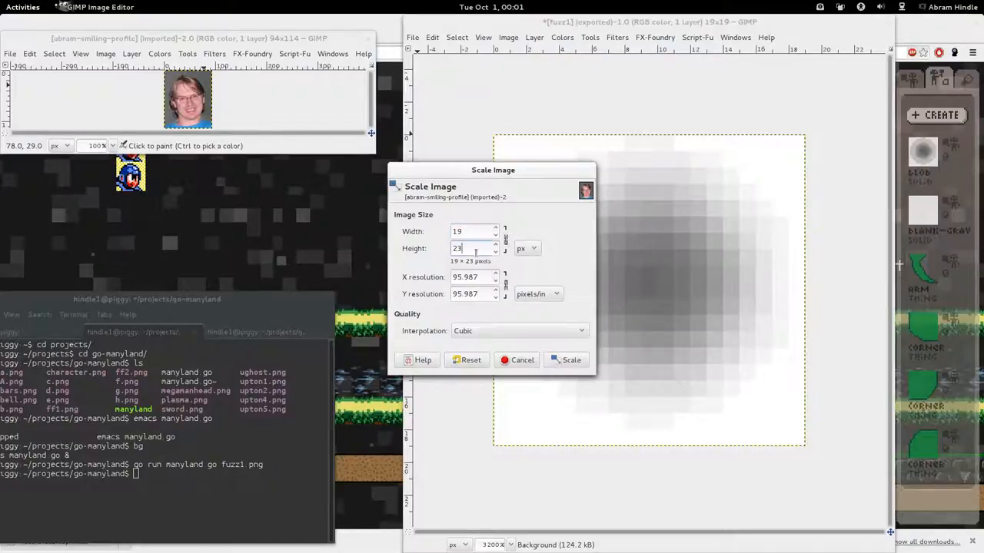
type("19")
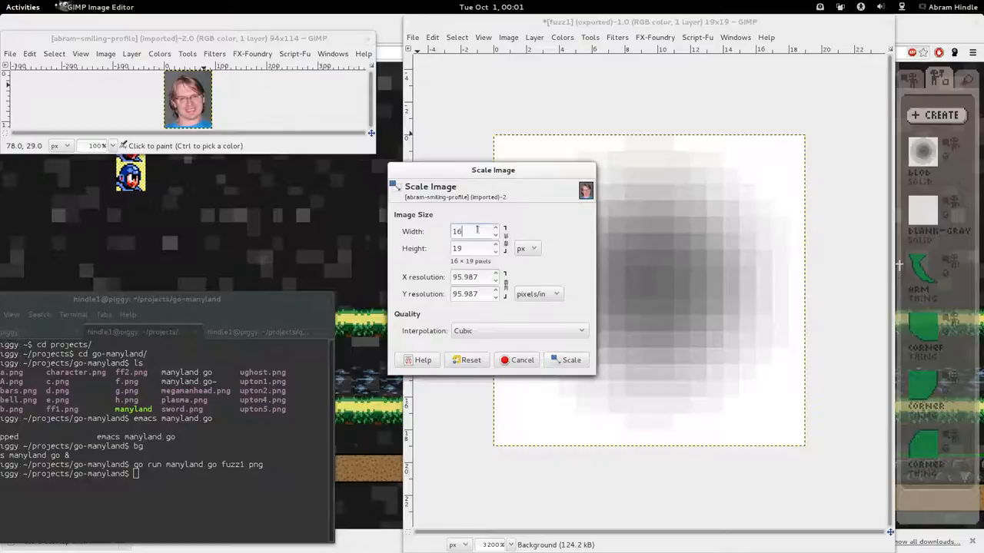
type("19")
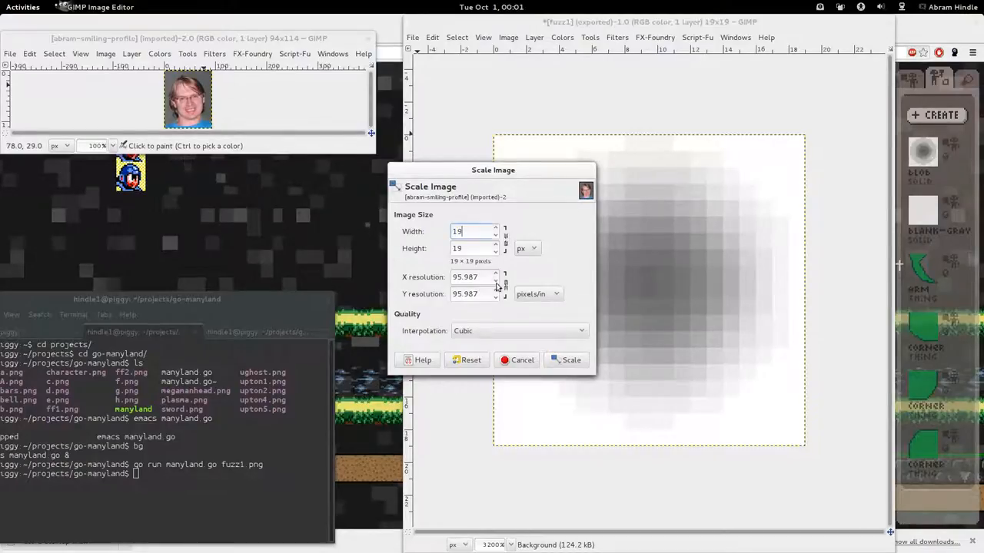
left_click(518, 331)
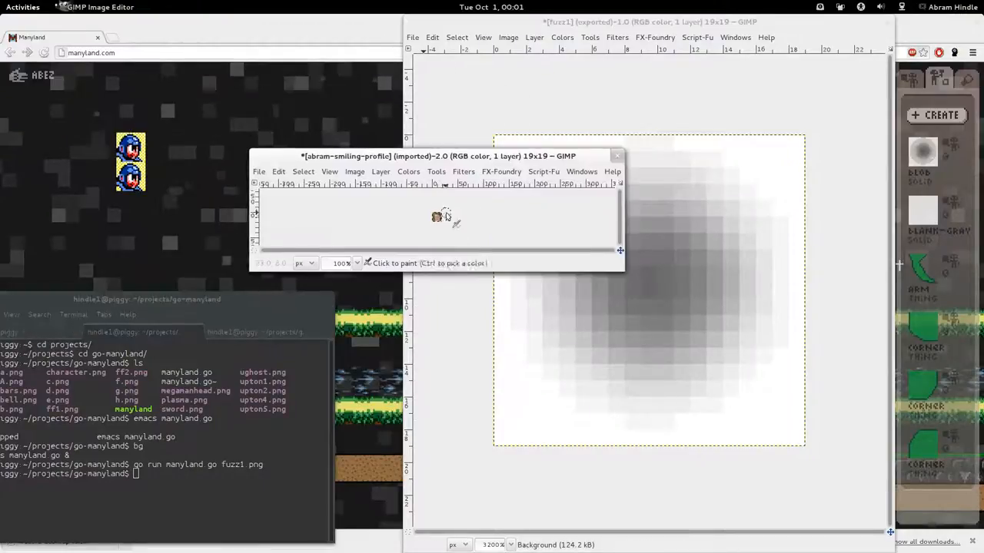
Convert the photo to grayscale via Image > Mode
right_click(436, 217)
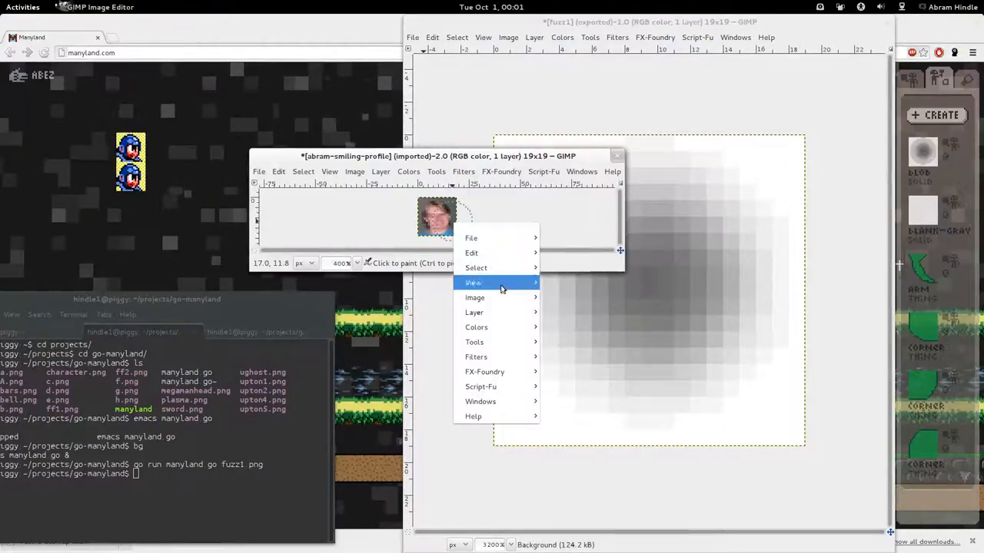
left_click(475, 298)
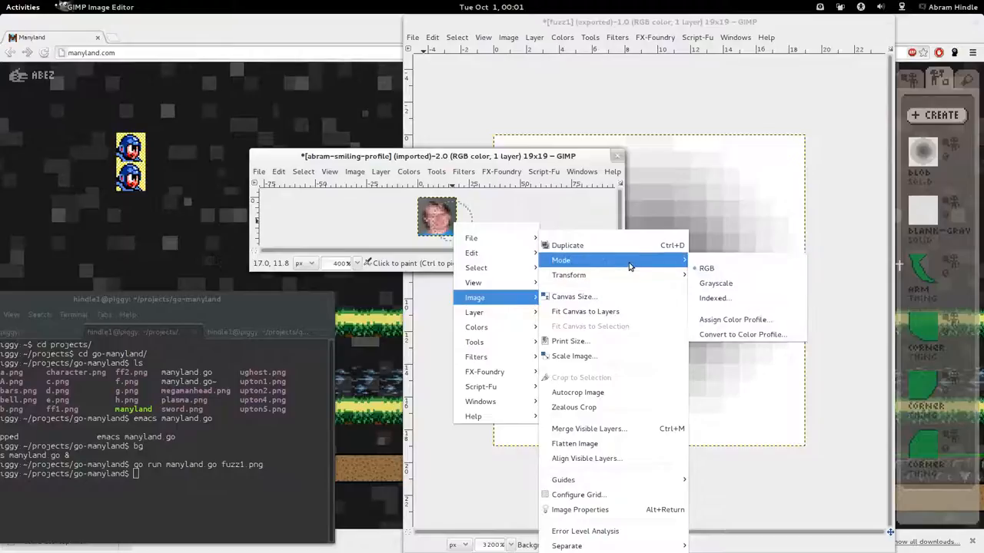
left_click(715, 282)
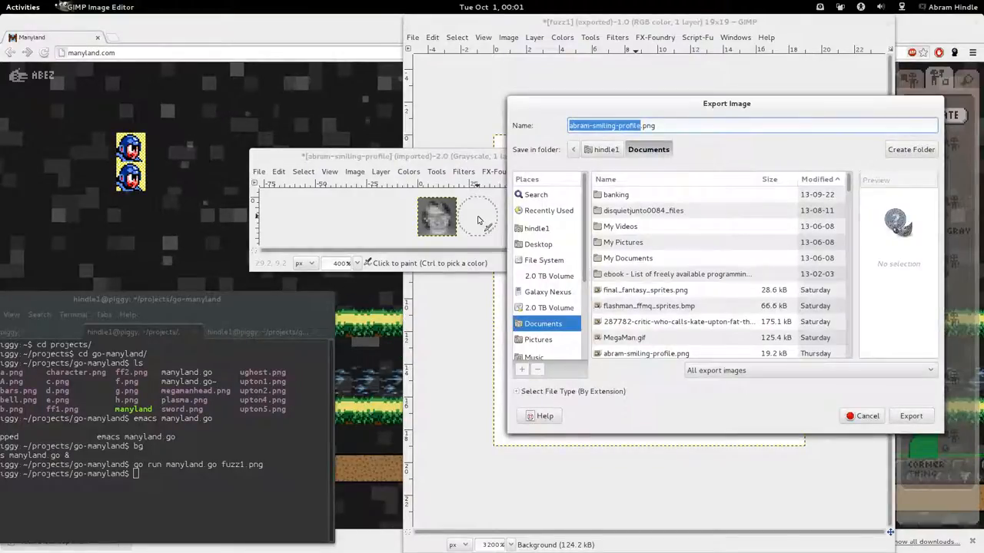
Export the grayscale photo to go-manyland as a1.png, accepting the PNG options
left_click(548, 209)
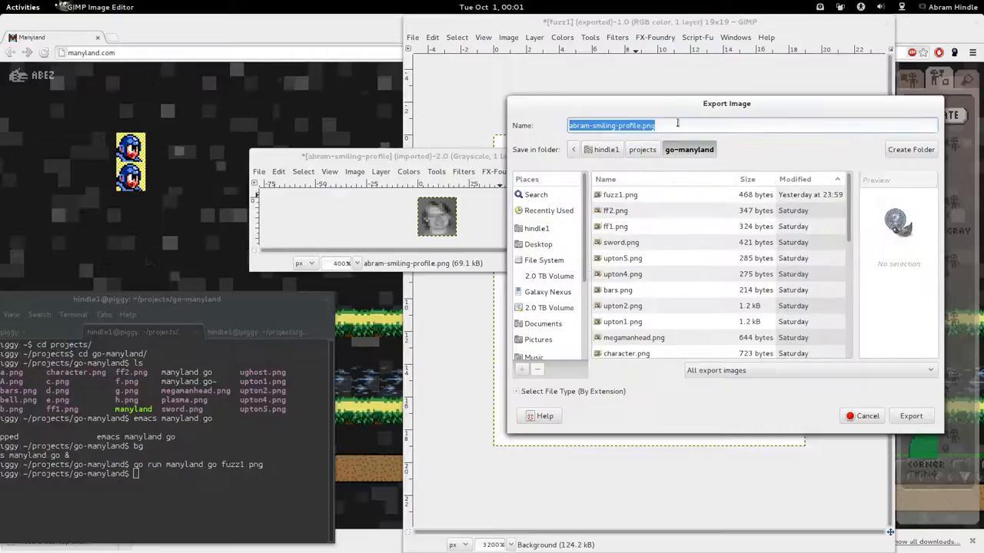
type("a1.png")
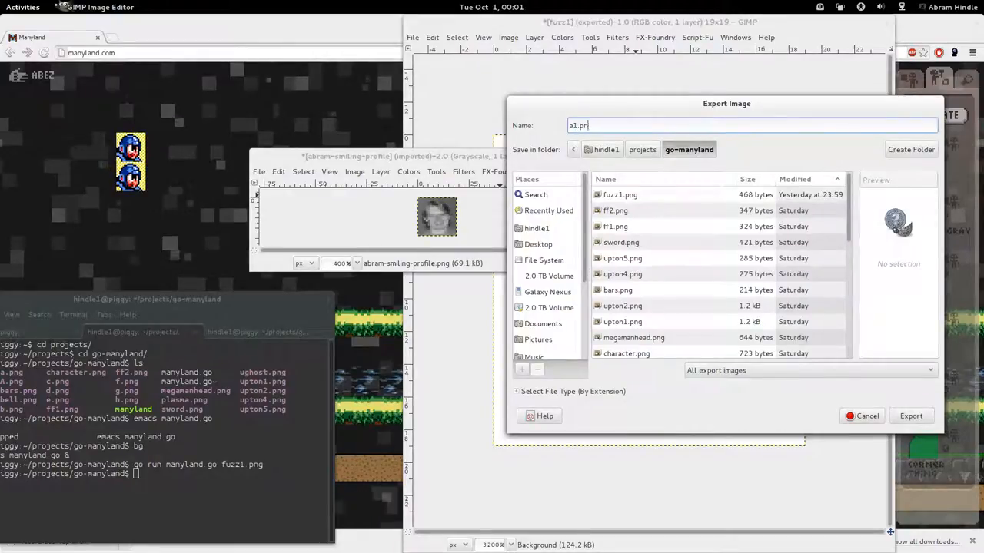
left_click(911, 416)
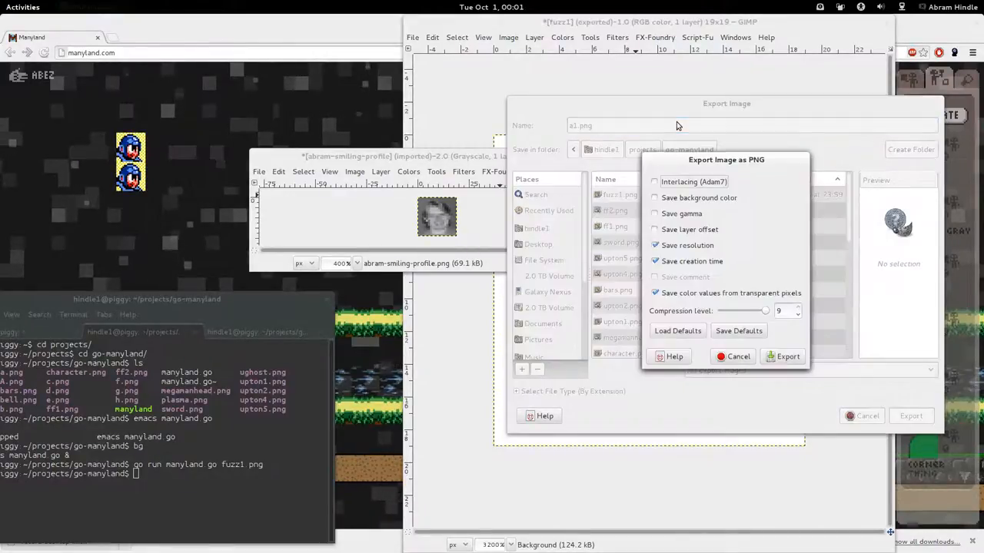
left_click(787, 356)
type("go run manyland.go a1.png")
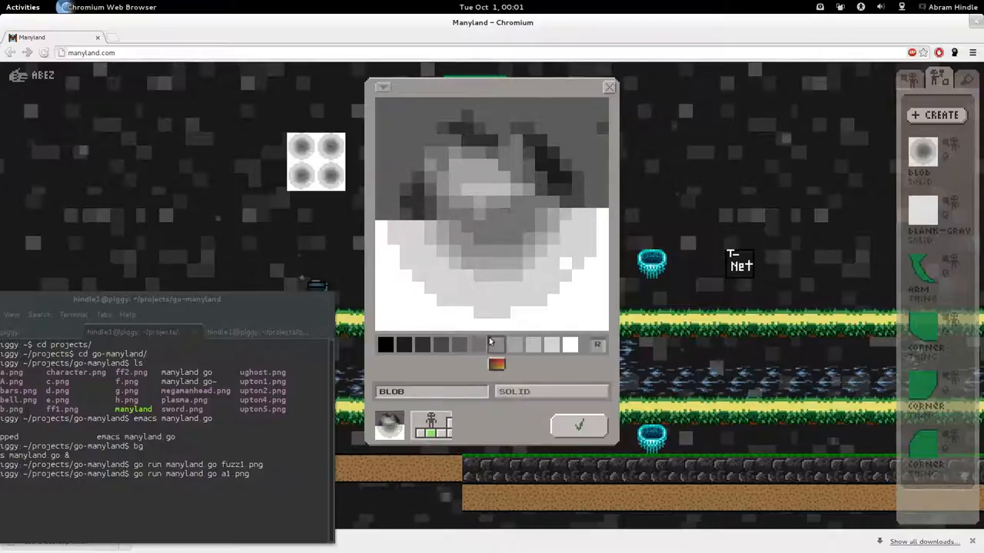
Save the auto-drawn pixelated profile-photo sprite as a Manyland creation
left_click(495, 345)
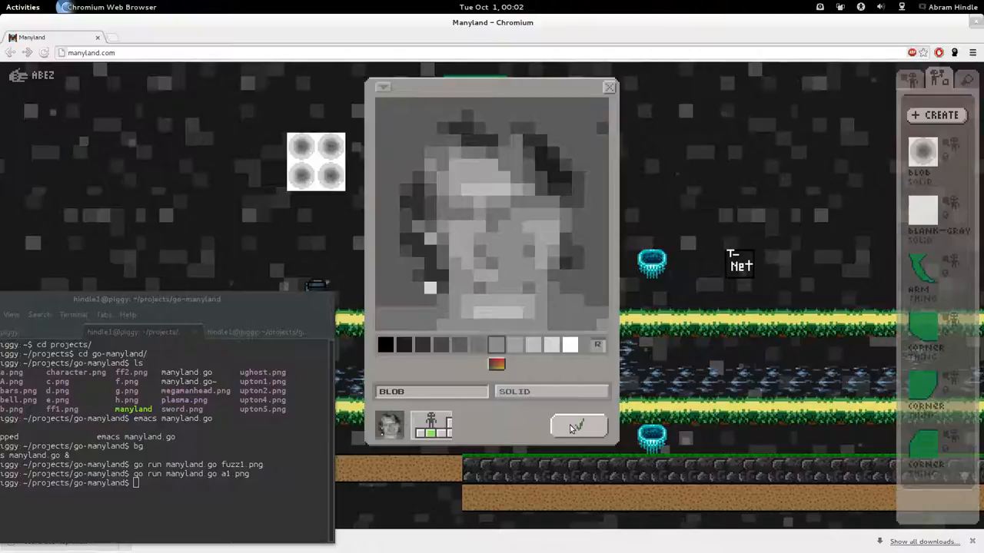
left_click(578, 425)
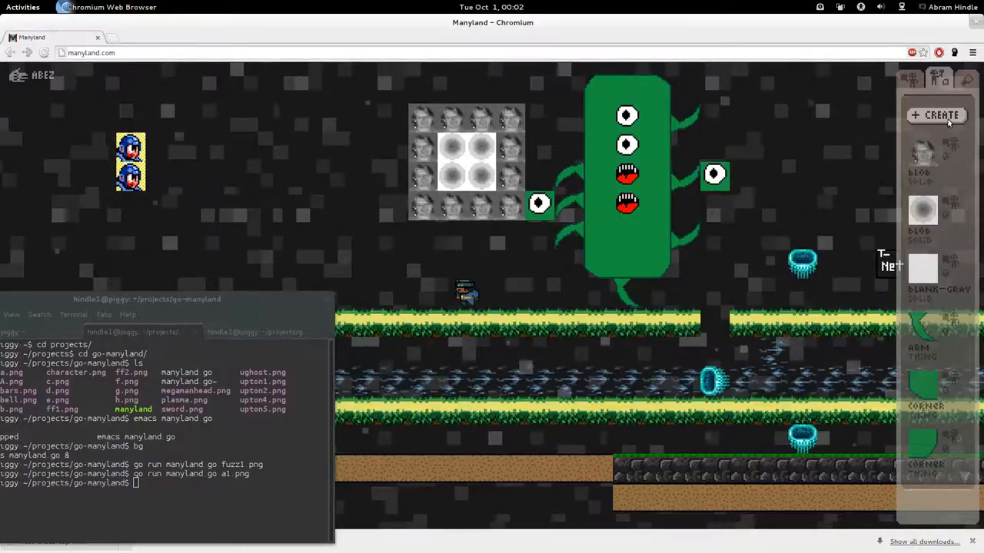
Create a new sprite with the Go-drawn grayscale letter b from b.png and save it
left_click(937, 115)
type("go run manyland.go b.png")
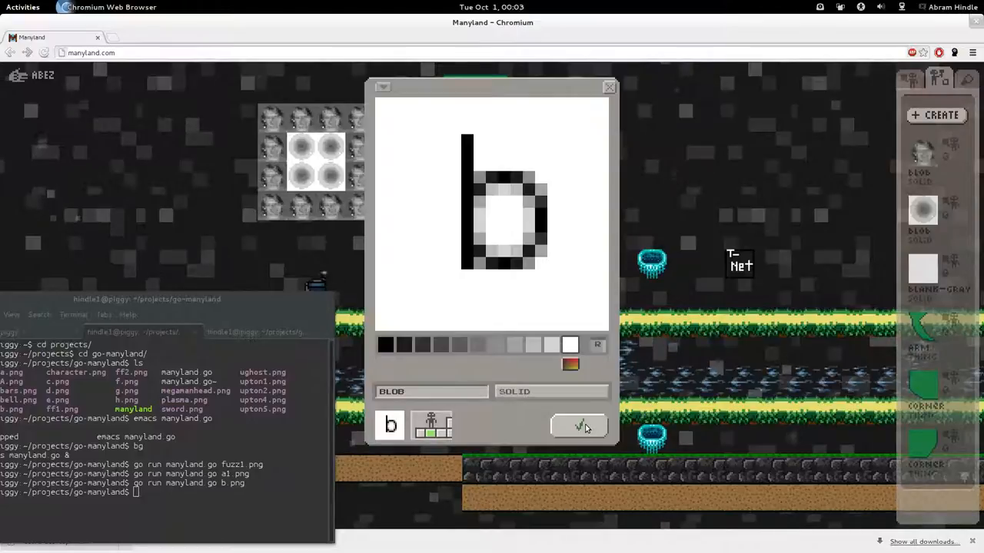
left_click(579, 426)
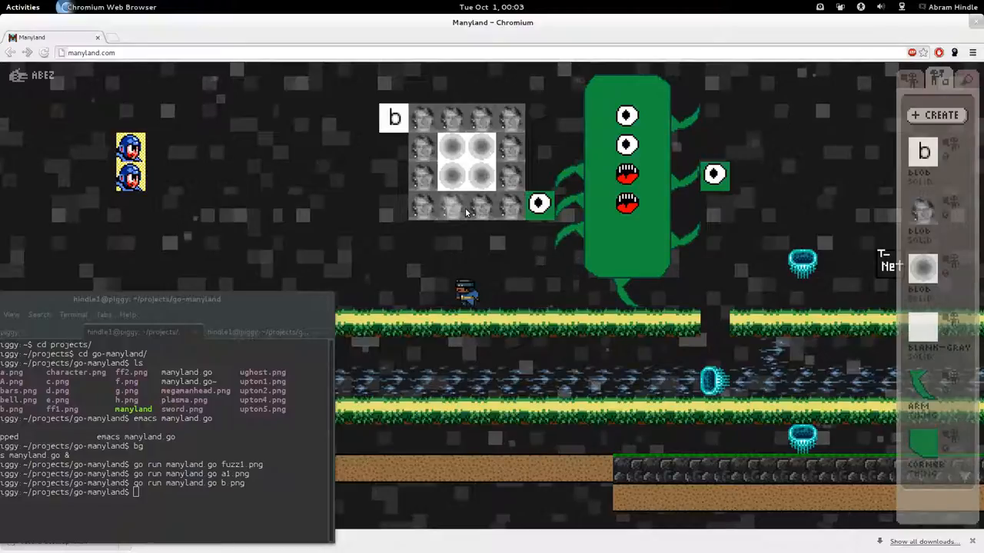
mouse_move(439, 245)
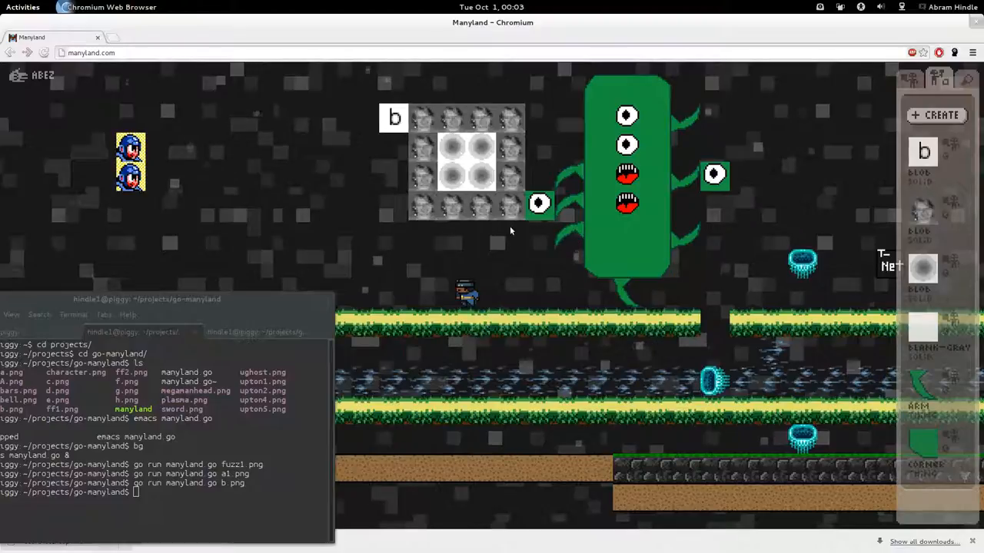
mouse_move(420, 271)
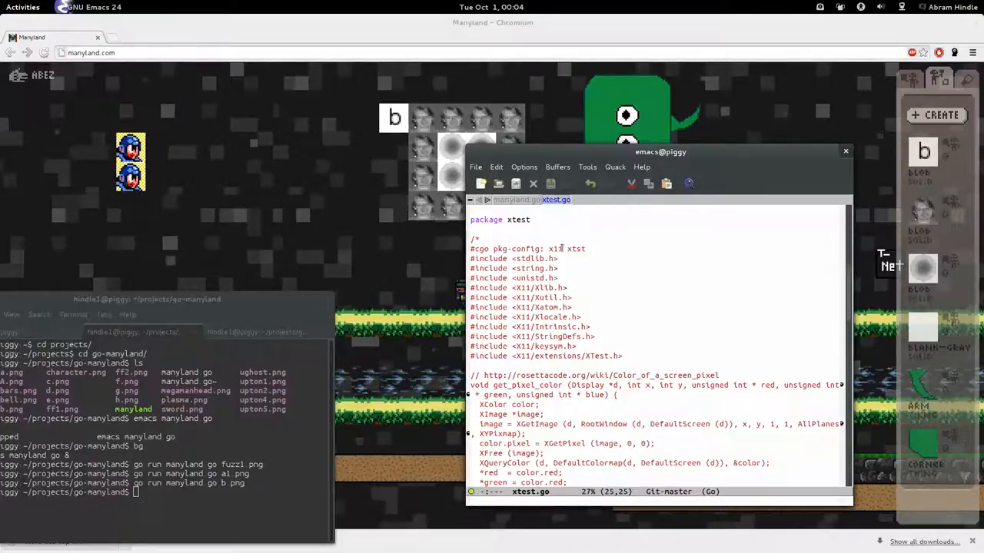
left_click(474, 258)
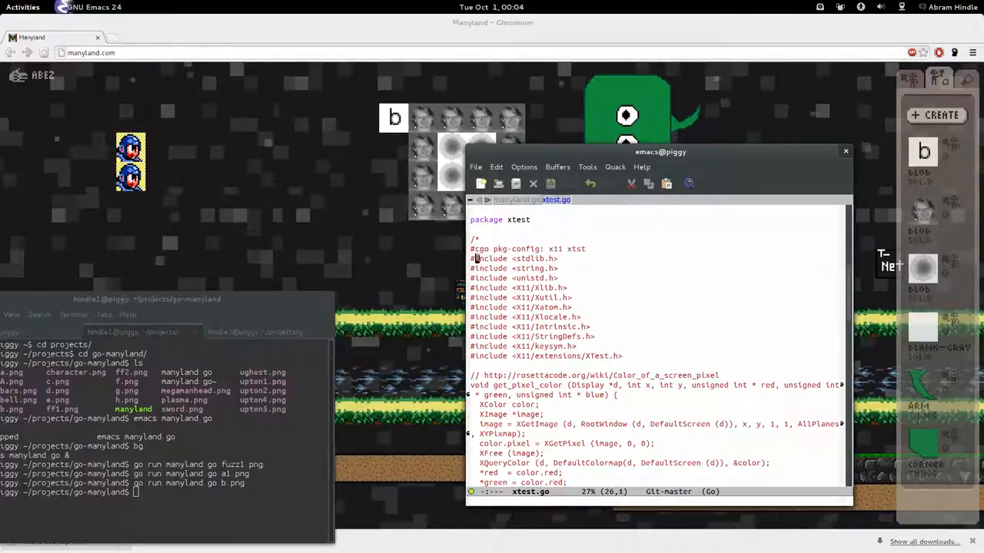
scroll("down", 3)
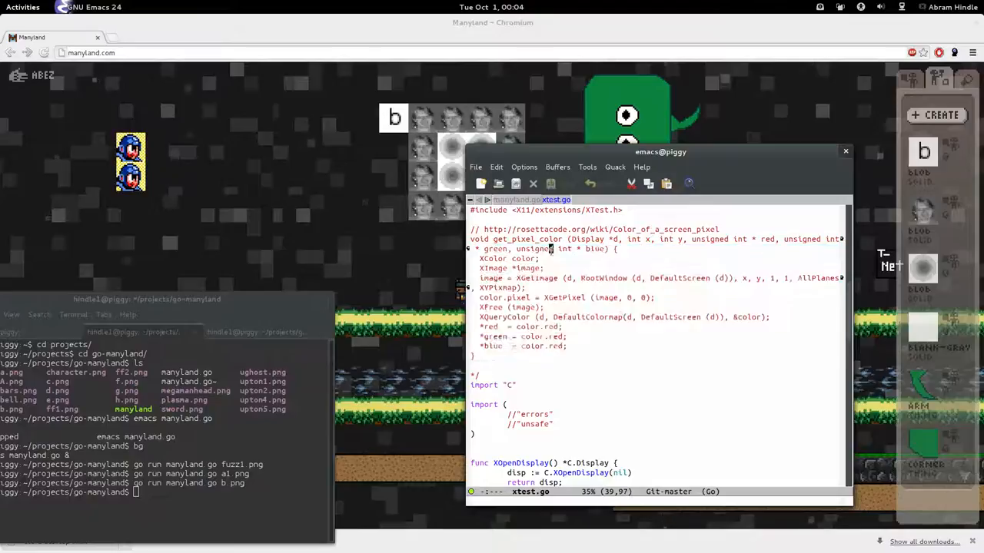
scroll("down", 3)
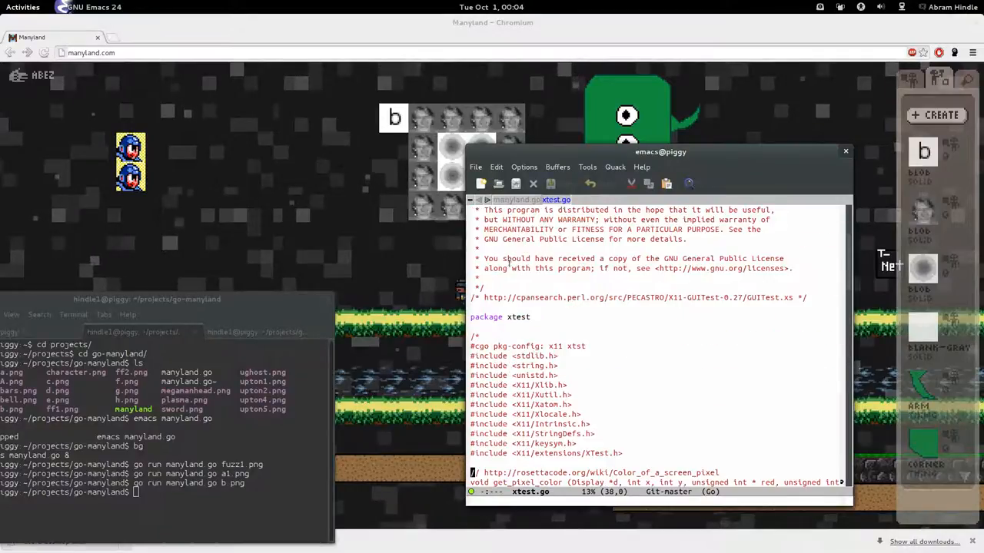
scroll("down", 3)
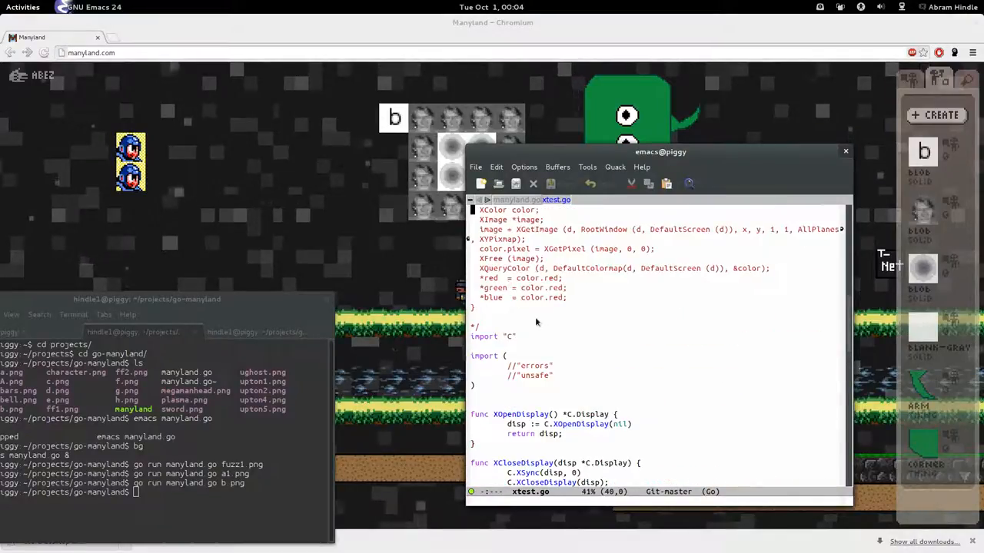
scroll("down", 3)
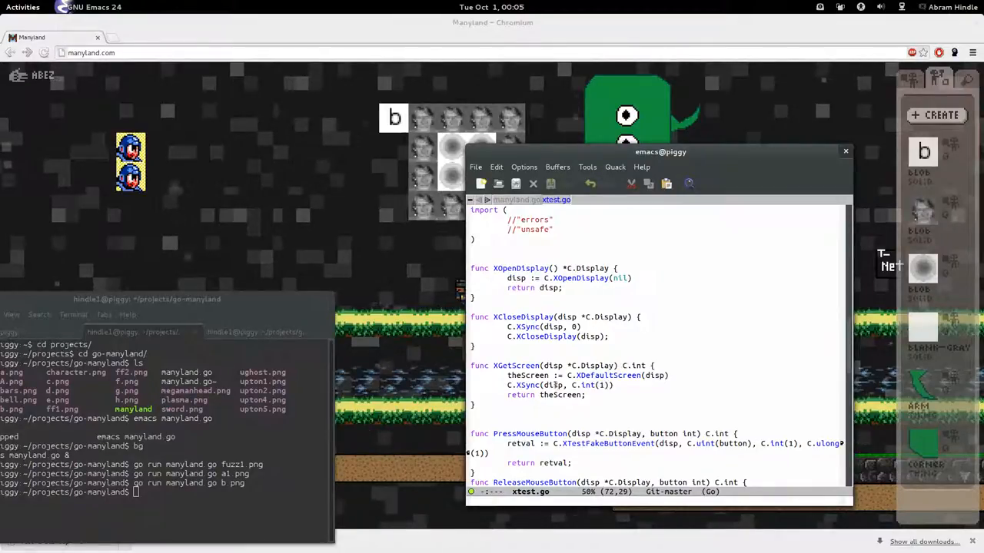
scroll("down", 3)
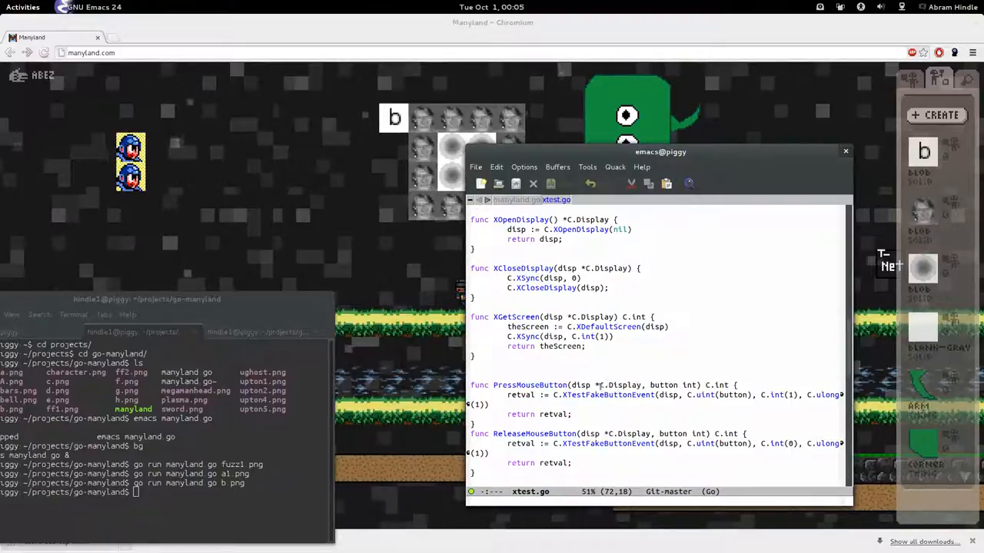
scroll("down", 3)
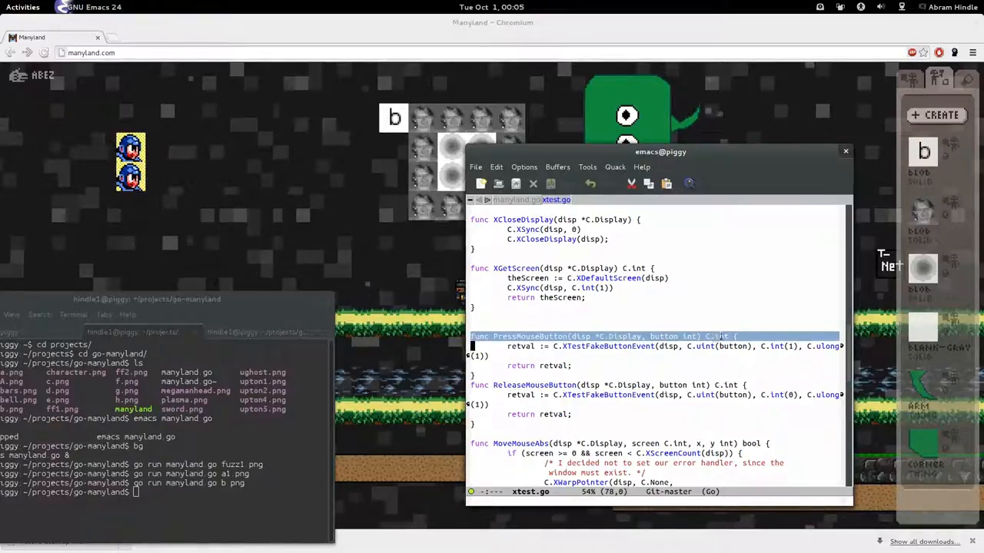
scroll("down", 3)
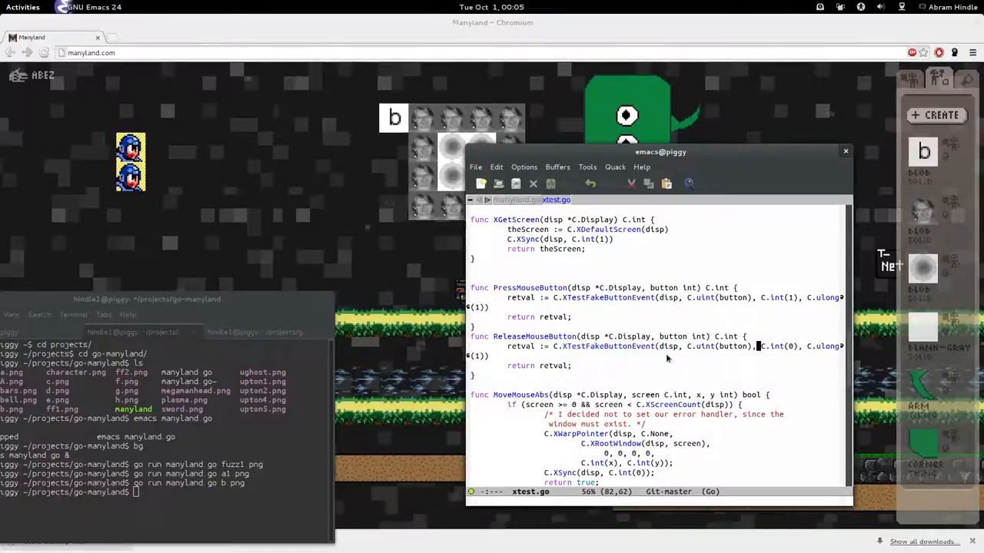
scroll("down", 3)
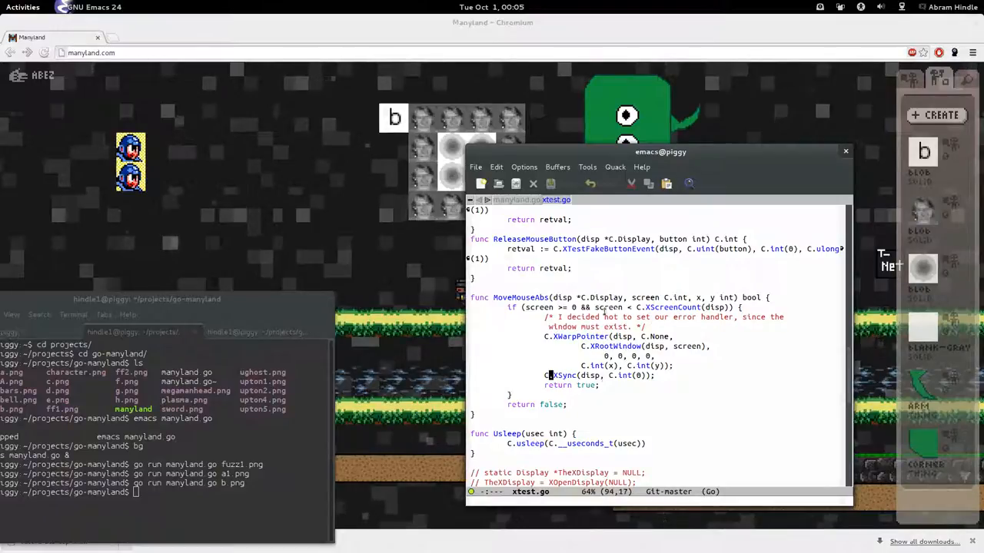
scroll("down", 3)
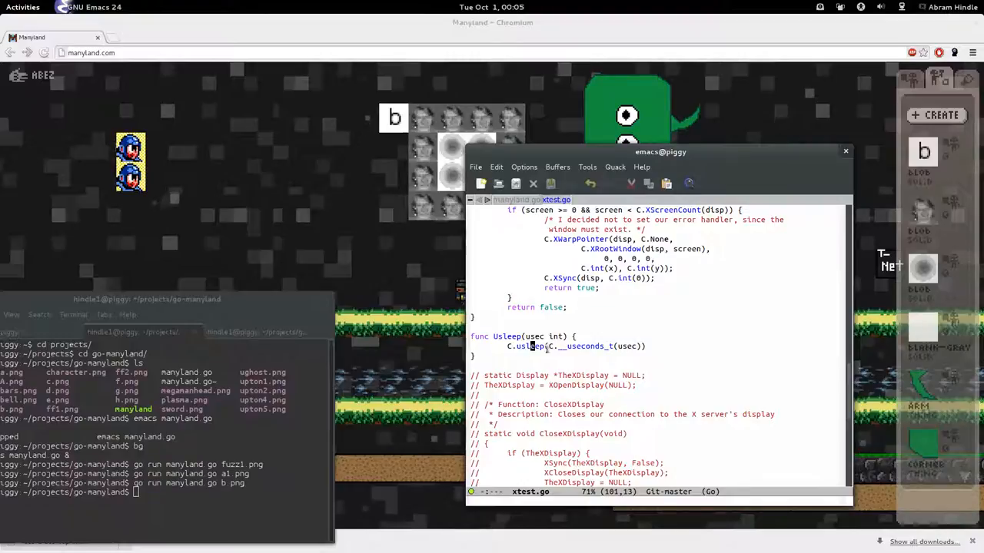
scroll("down", 3)
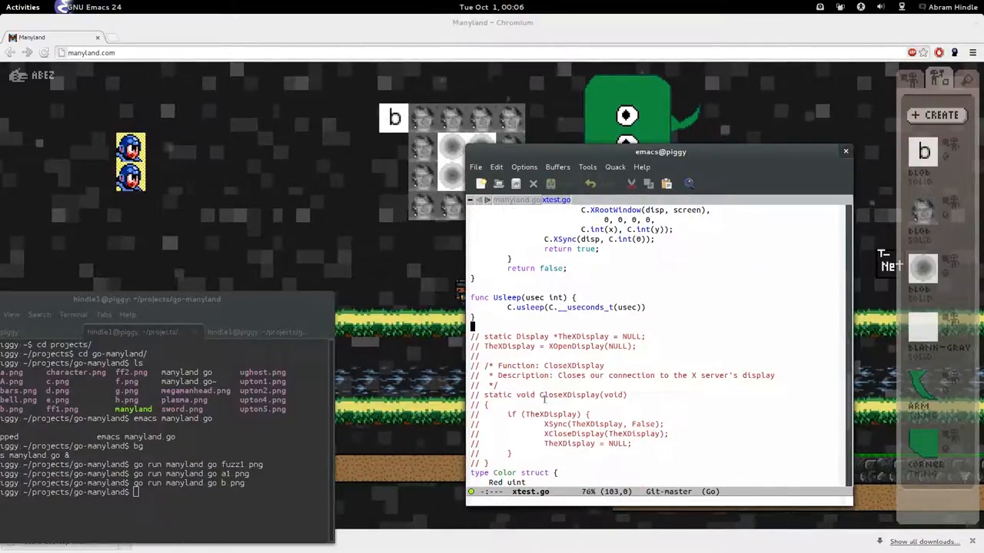
scroll("down", 3)
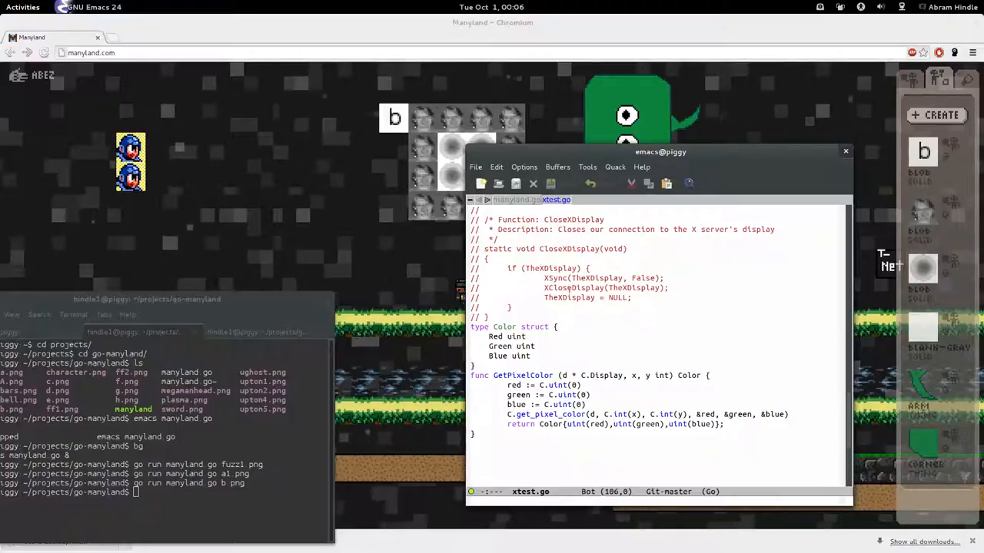
mouse_move(619, 364)
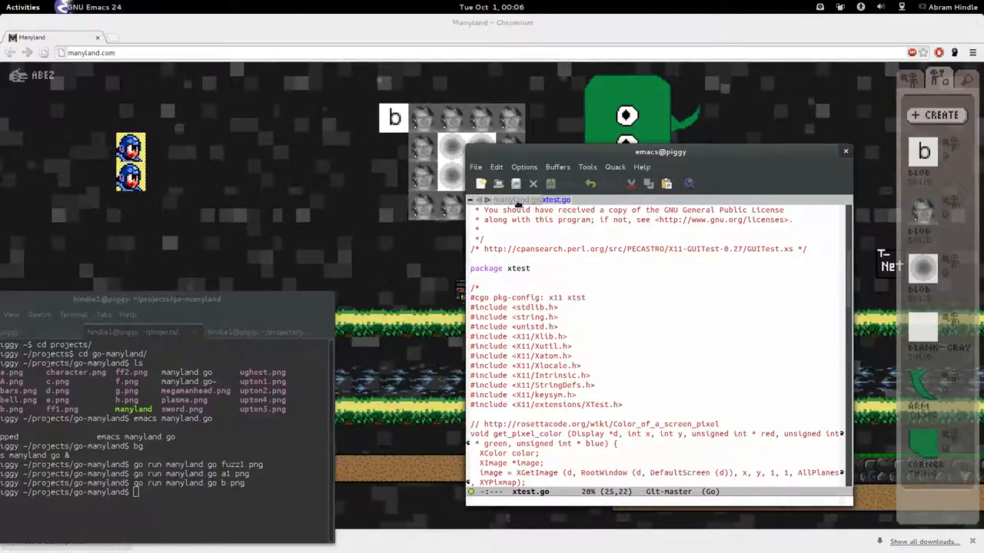
left_click(517, 200)
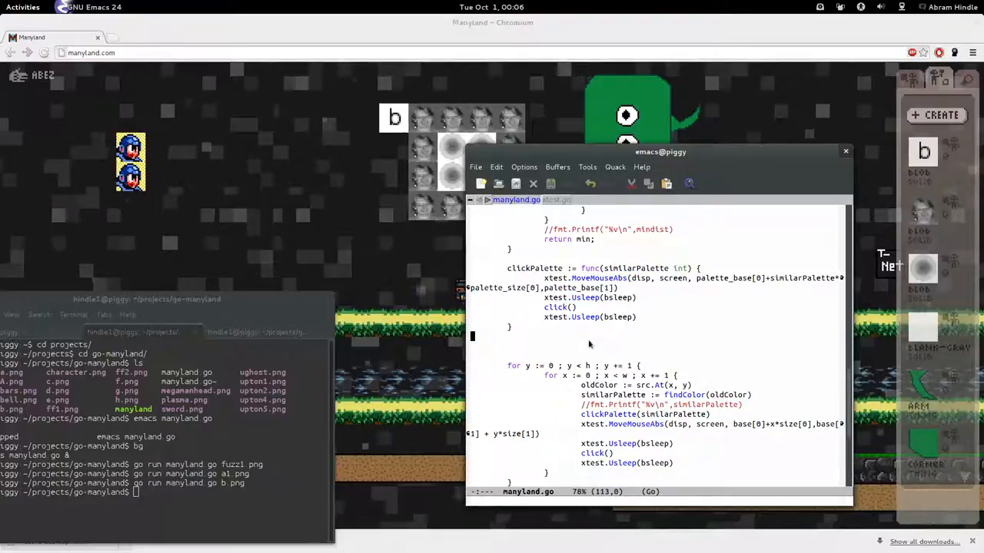
left_click(556, 200)
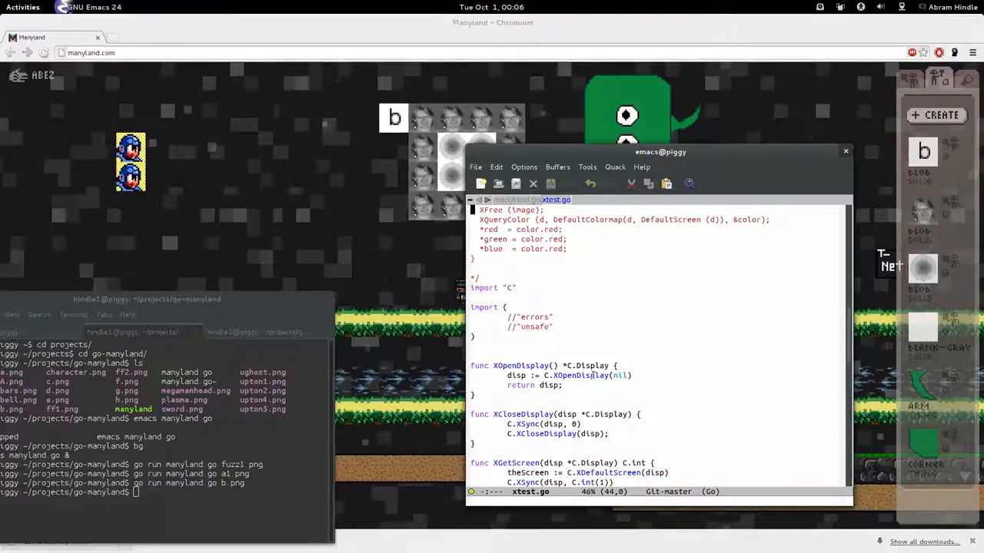